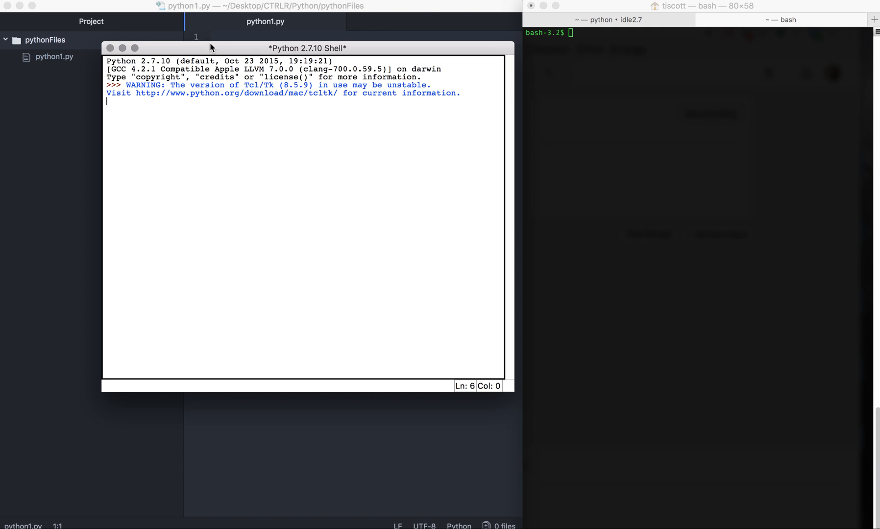
pyautogui.moveTo(235, 51)
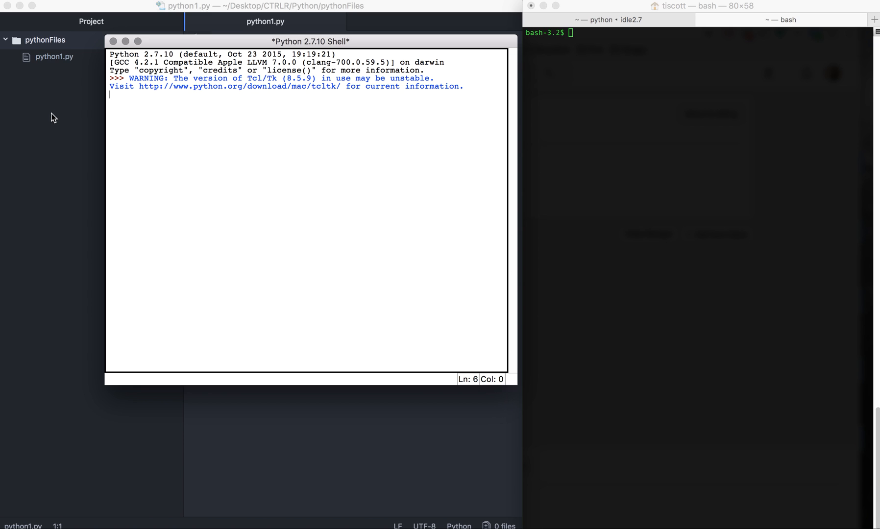
pyautogui.moveTo(57, 116)
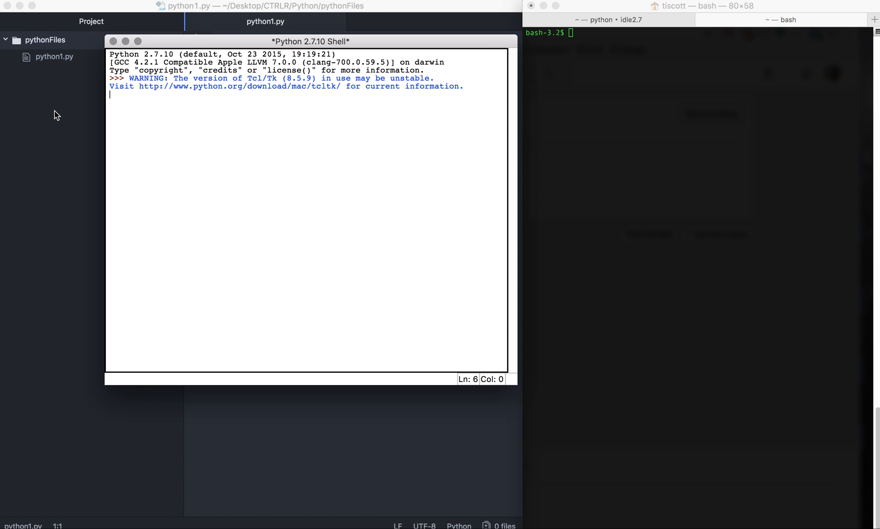
pyautogui.moveTo(343, 123)
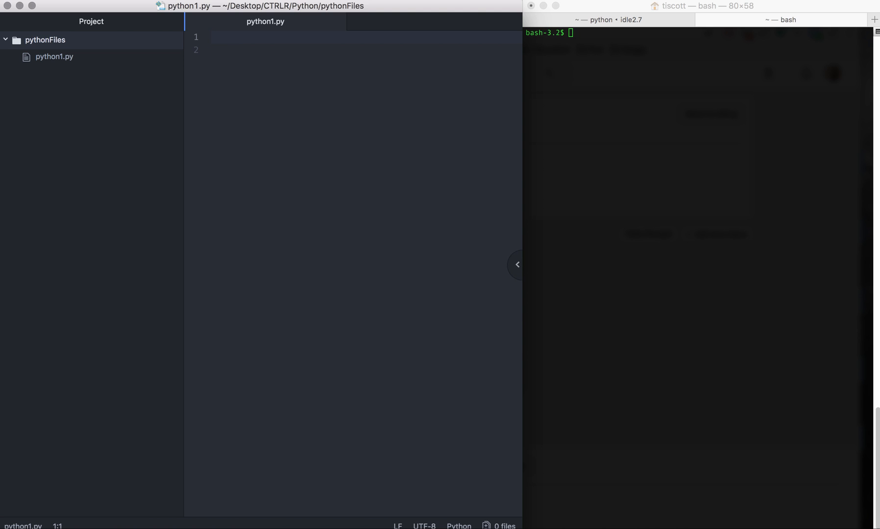
# Assign num = 10 in the IDLE Python Shell
pyautogui.click(594, 508)
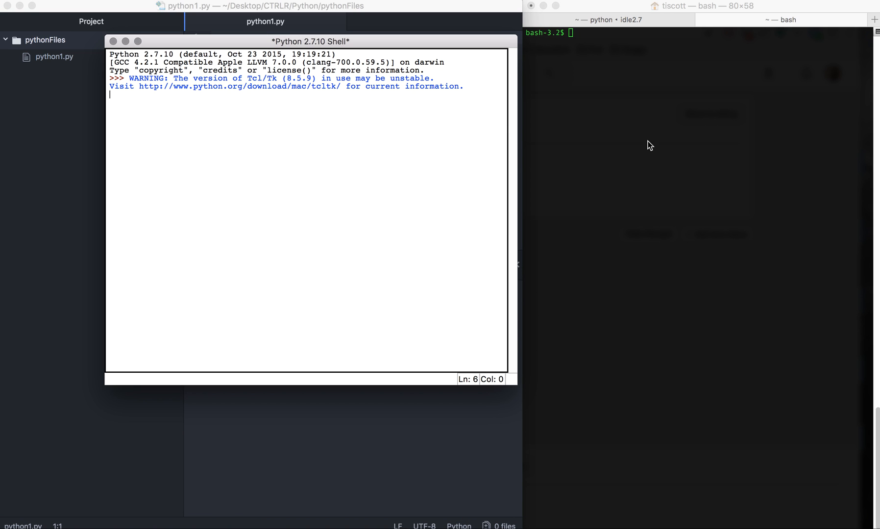
pyautogui.moveTo(624, 97)
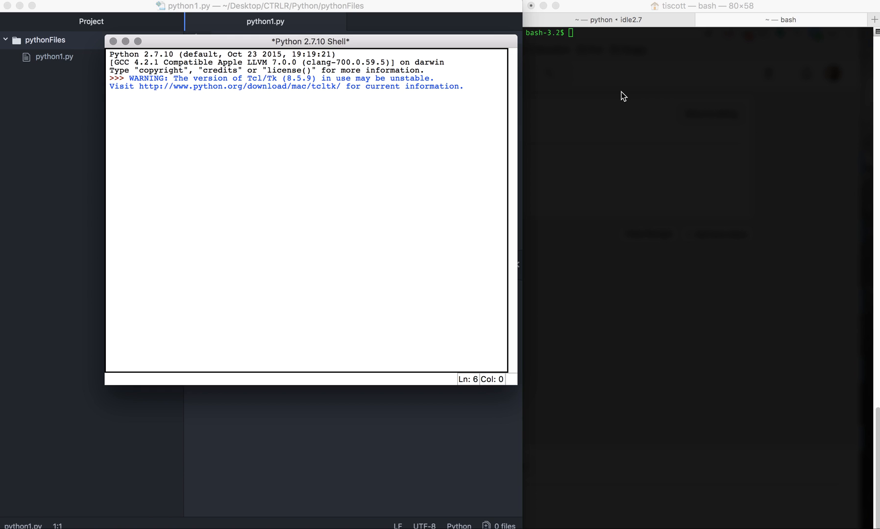
pyautogui.write('num =')
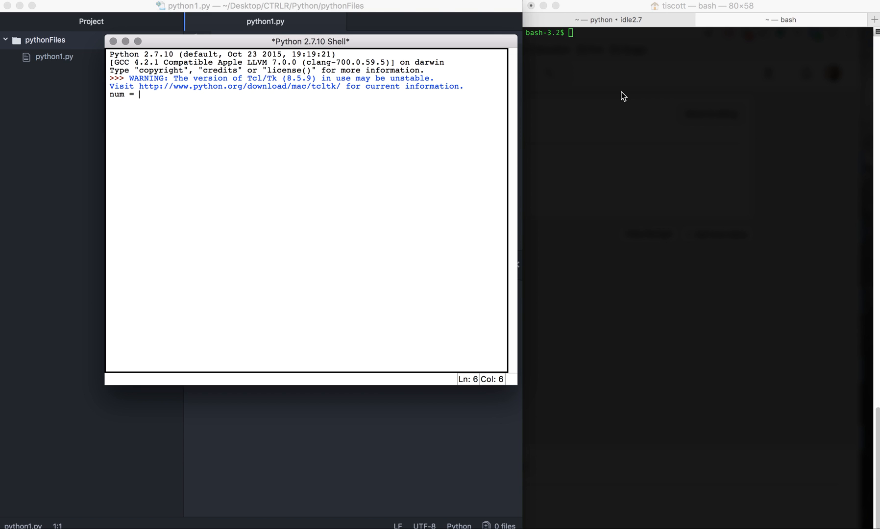
pyautogui.write('10')
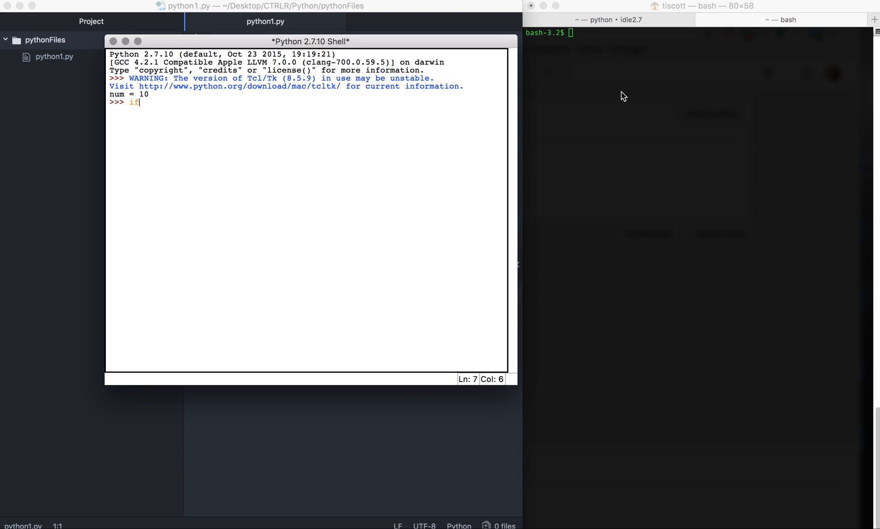
# Enter the if num > 5: header at the prompt
pyautogui.write('num')
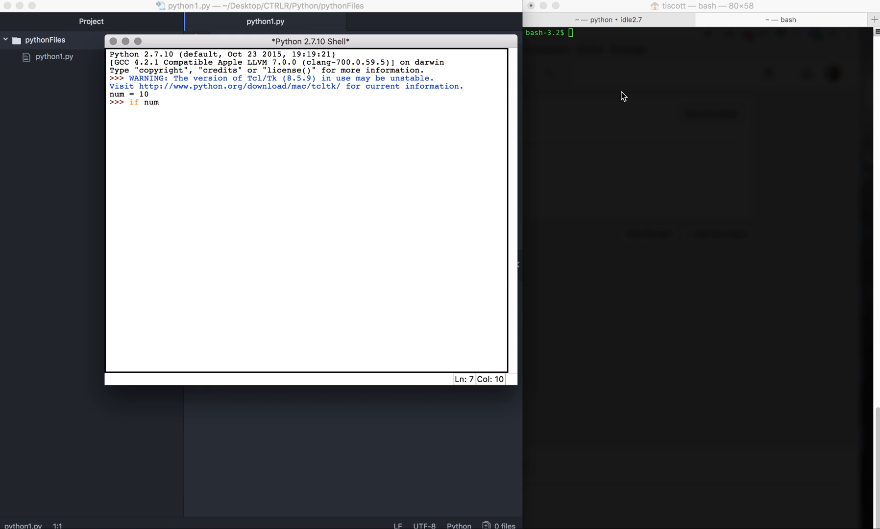
pyautogui.write('>')
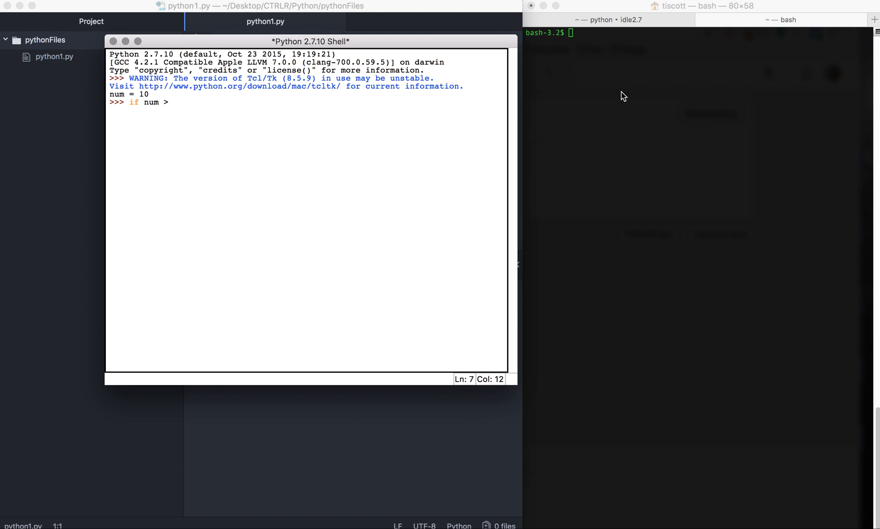
pyautogui.write('5')
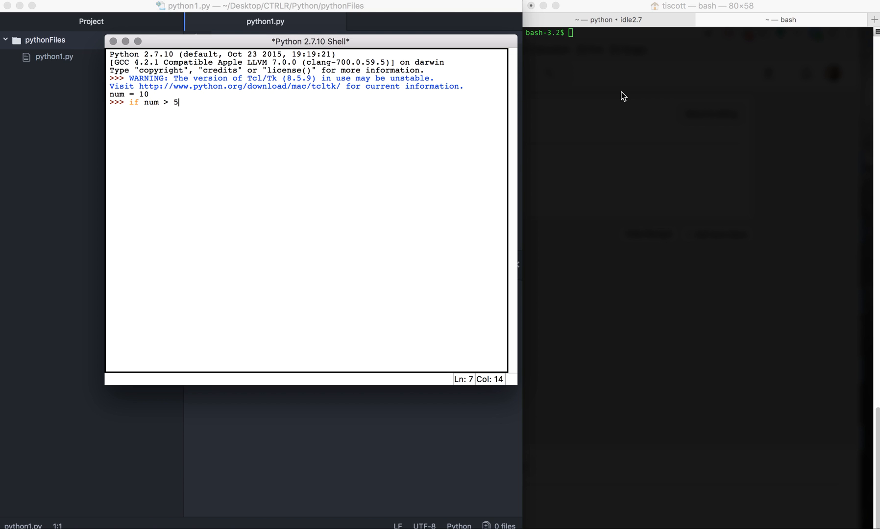
pyautogui.write(':')
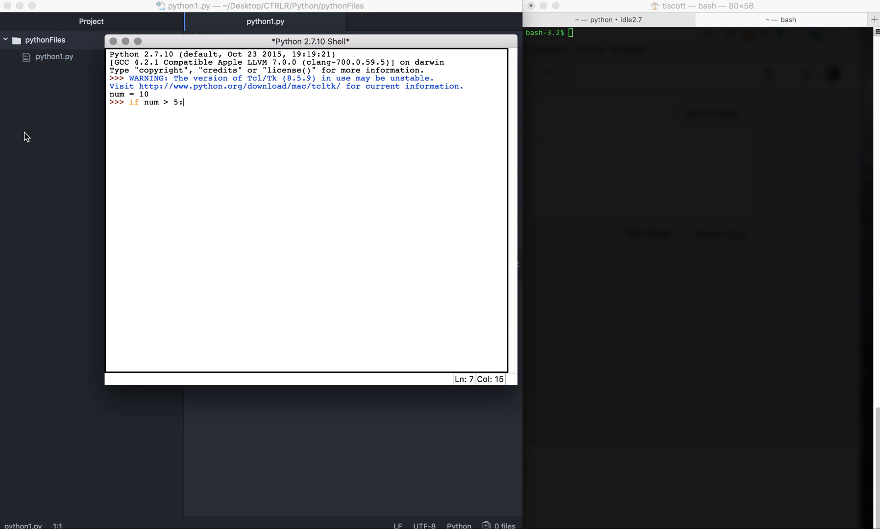
pyautogui.doubleClick(134, 102)
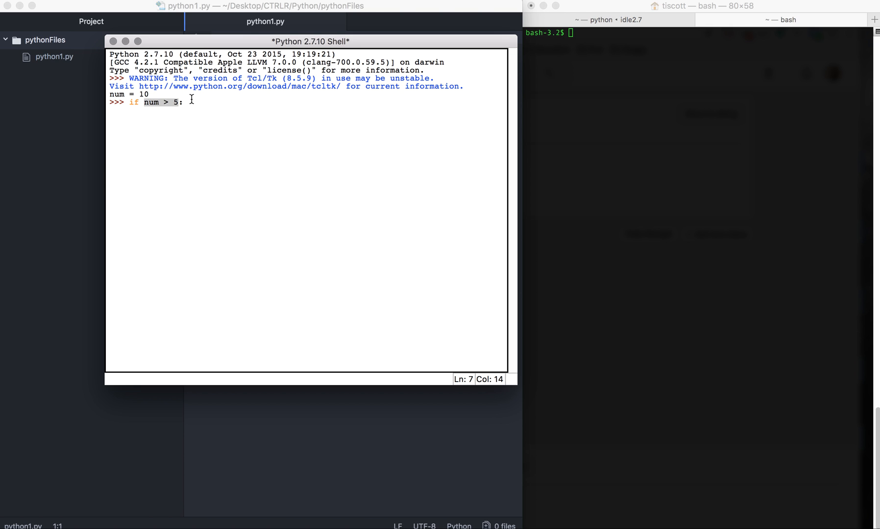
pyautogui.write(':')
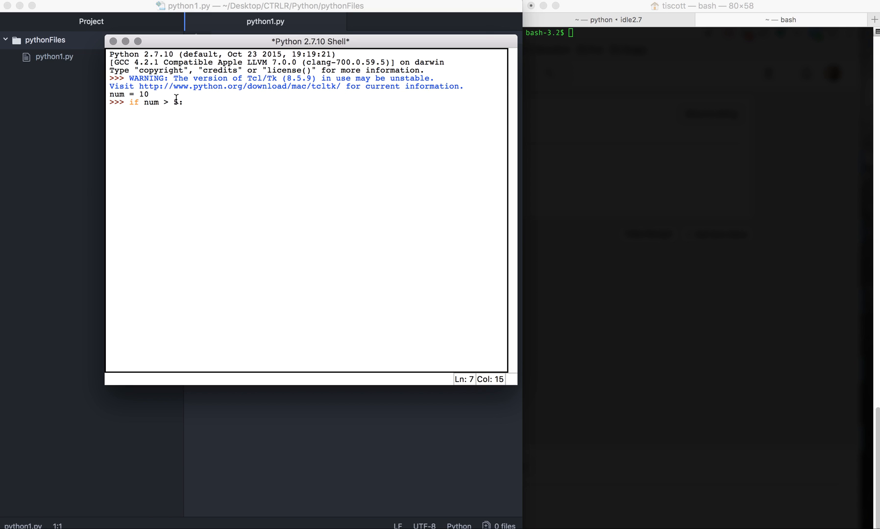
pyautogui.write('5')
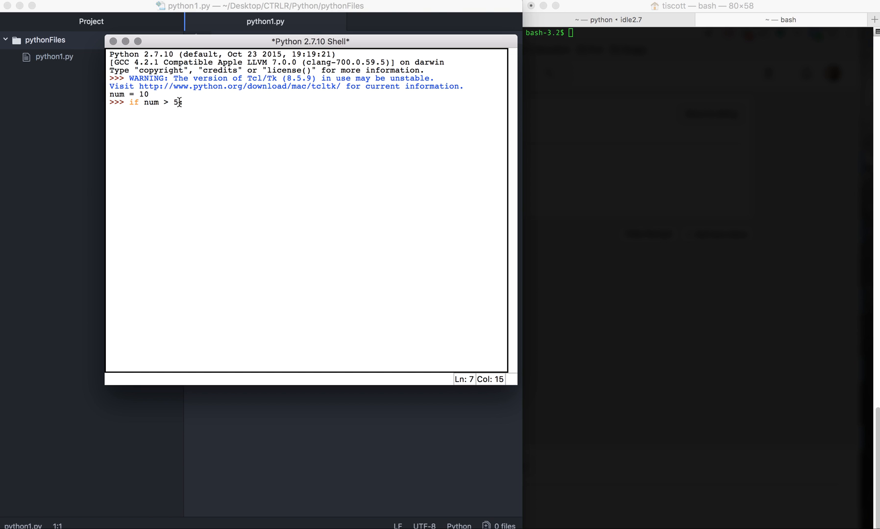
# Add print num and print "Yes it is greater" to the if body and run it
pyautogui.press('enter')
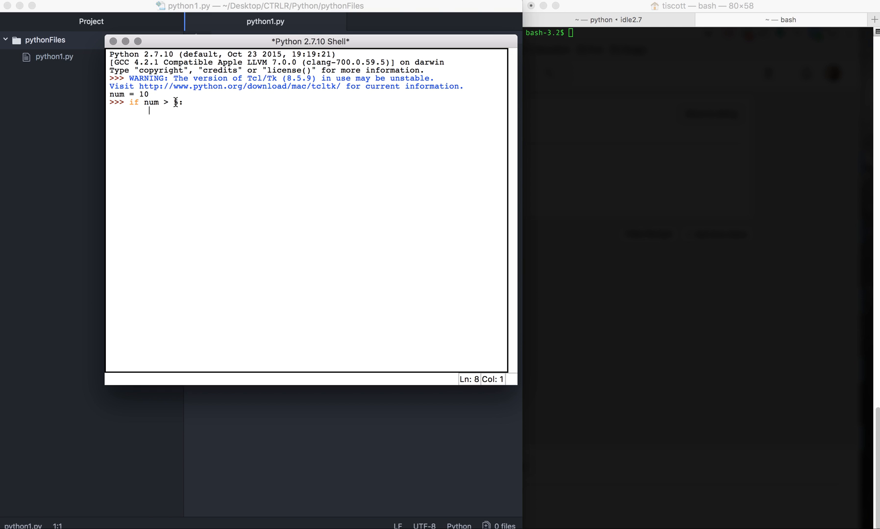
pyautogui.write('print')
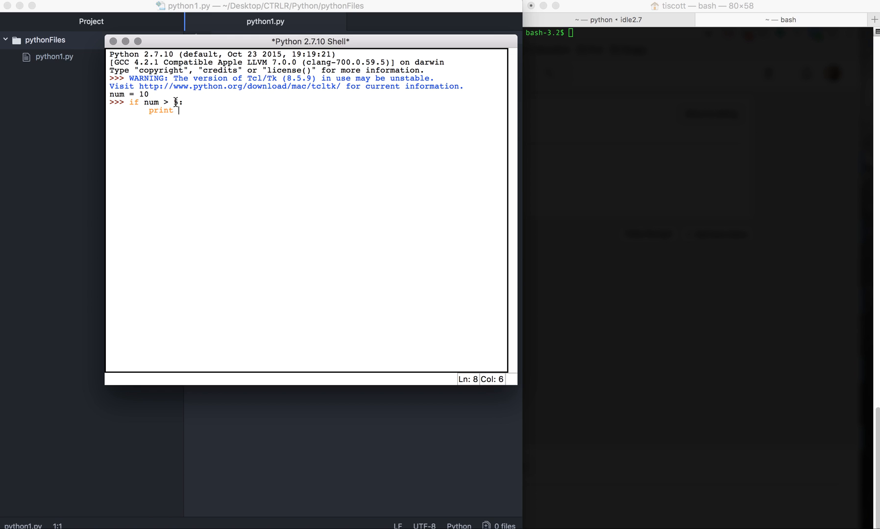
pyautogui.write('num')
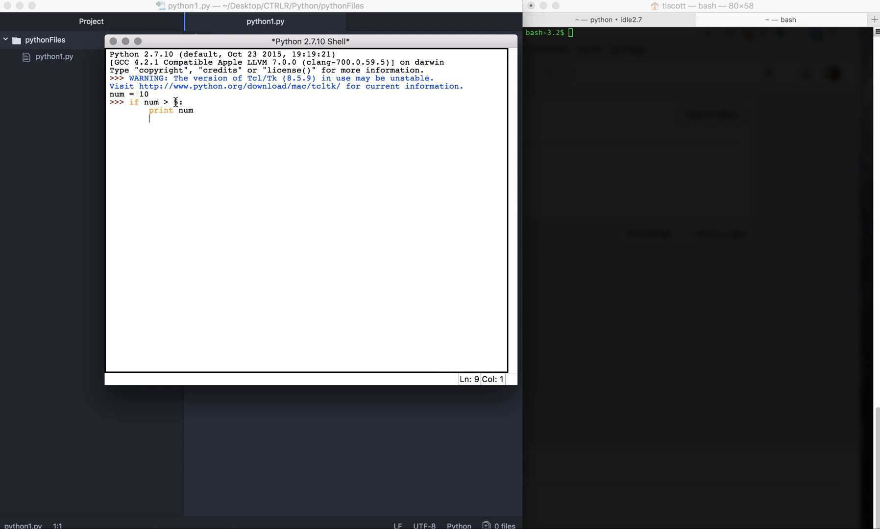
pyautogui.write('print')
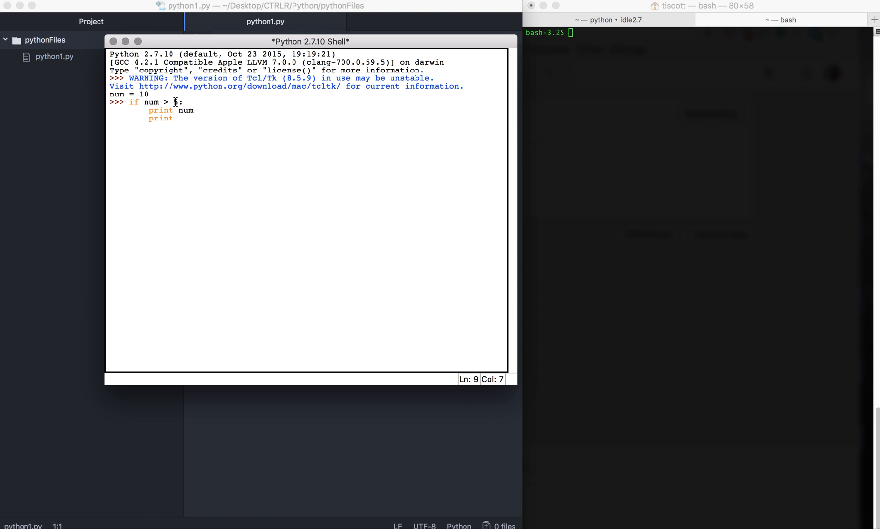
pyautogui.write('""')
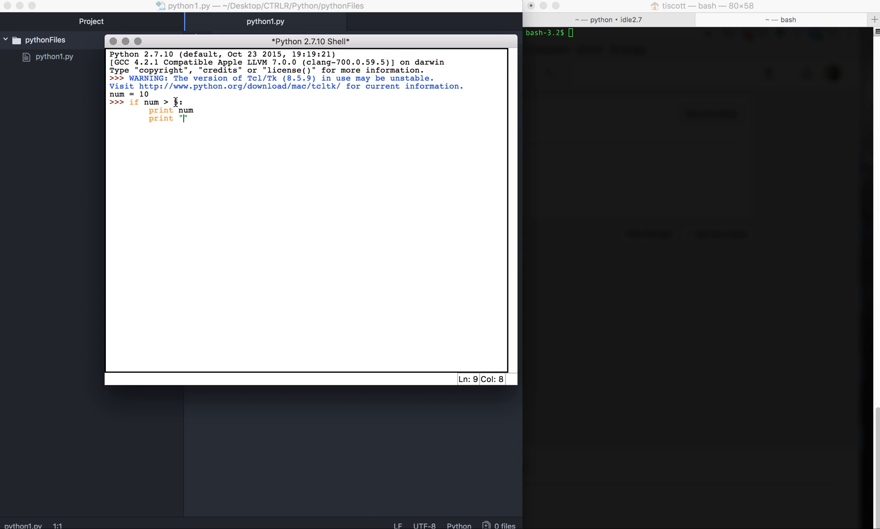
pyautogui.write('Yes it')
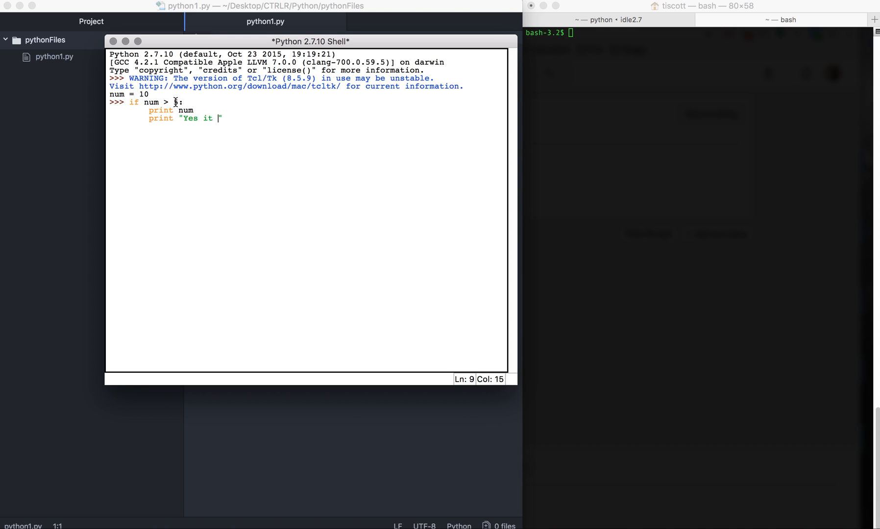
pyautogui.write('is great')
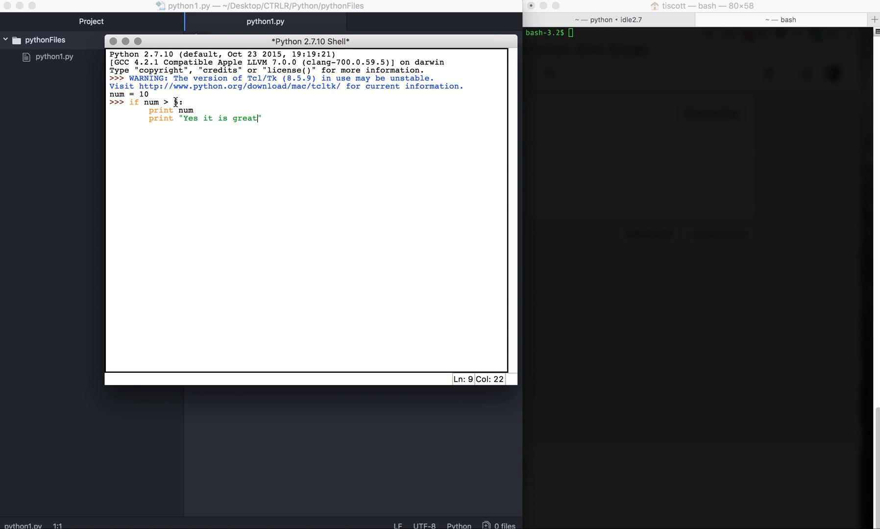
pyautogui.write('er')
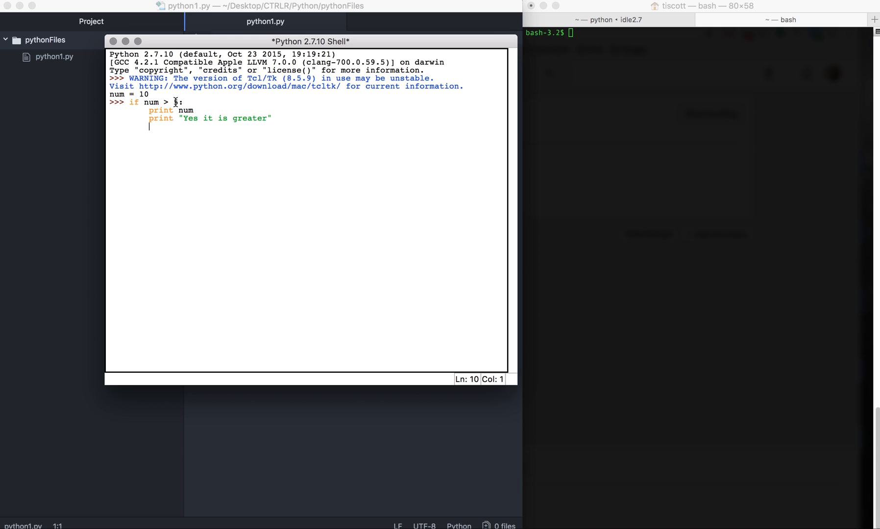
pyautogui.write('5')
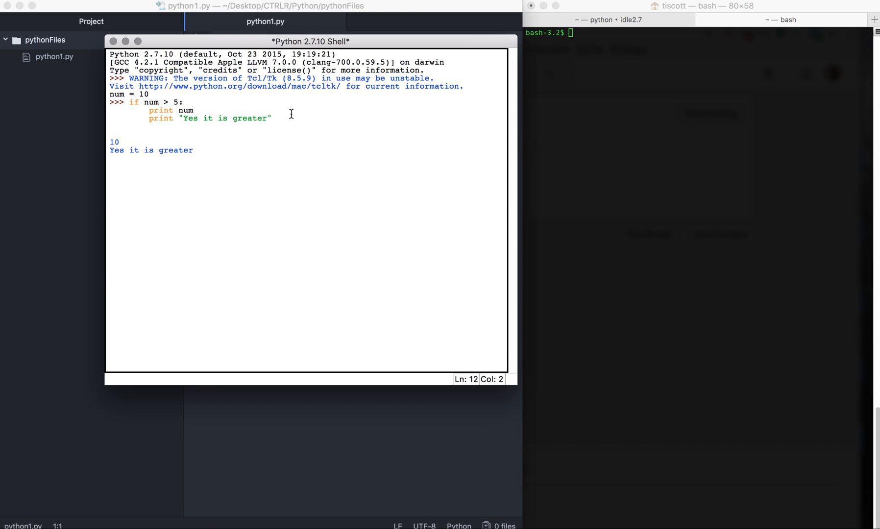
# Finish the if block to get a fresh prompt after the printed output
pyautogui.press('return')
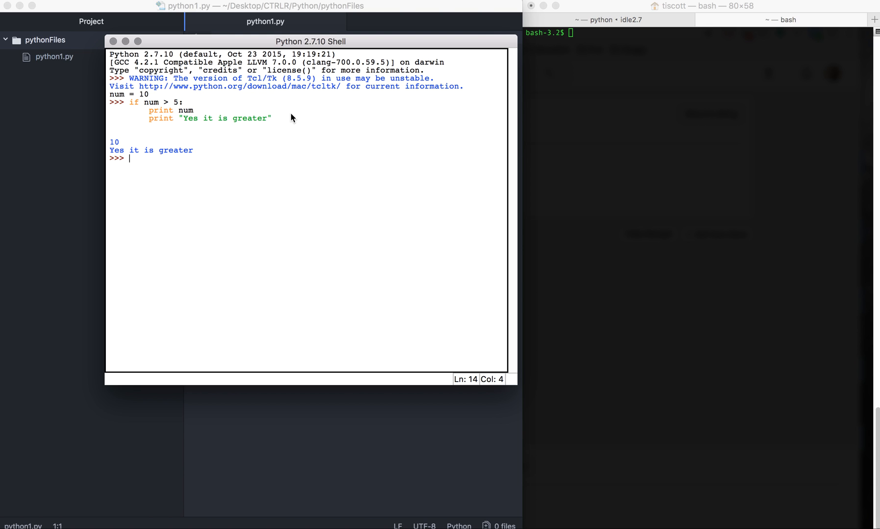
pyautogui.moveTo(153, 138)
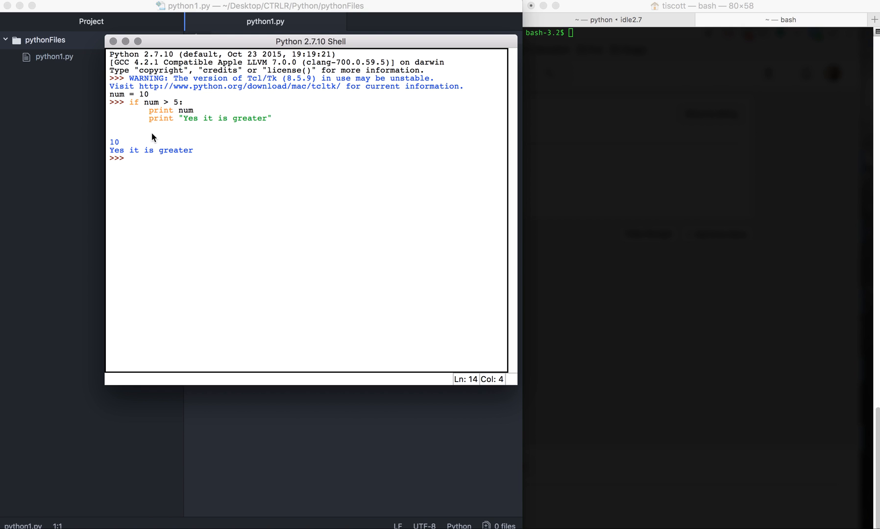
pyautogui.moveTo(167, 125)
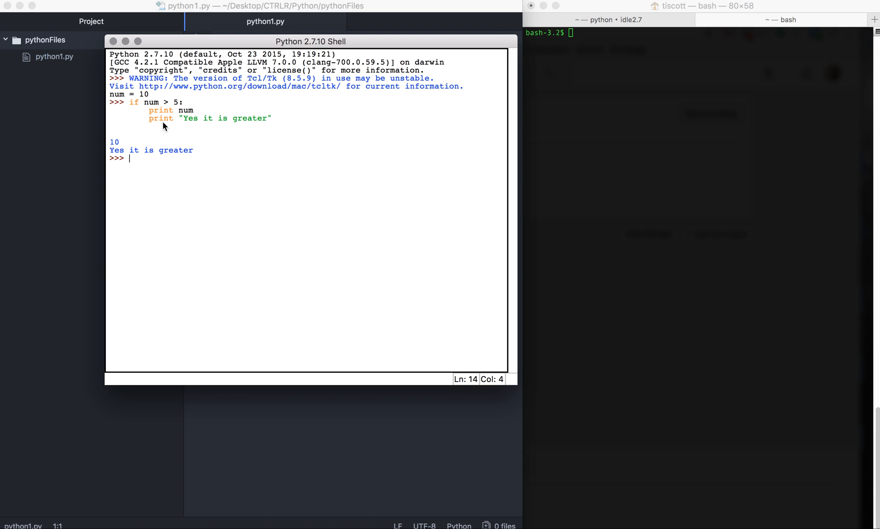
pyautogui.moveTo(68, 156)
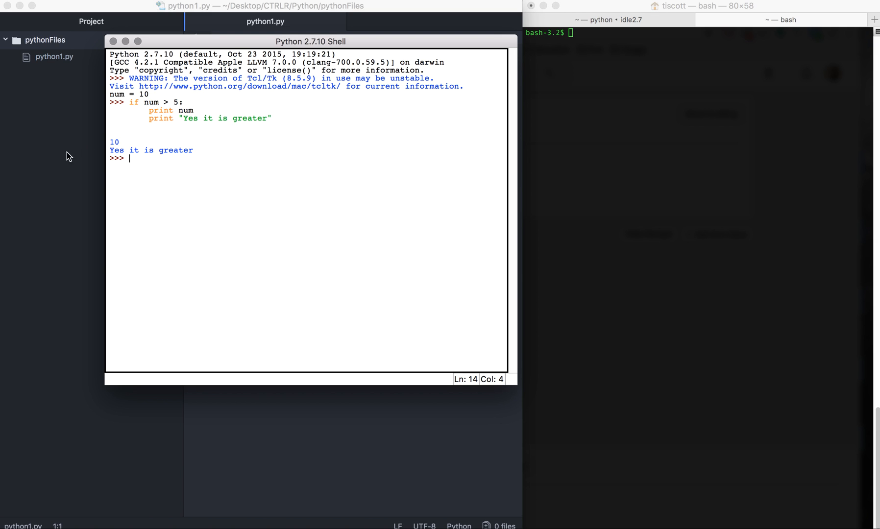
pyautogui.moveTo(59, 152)
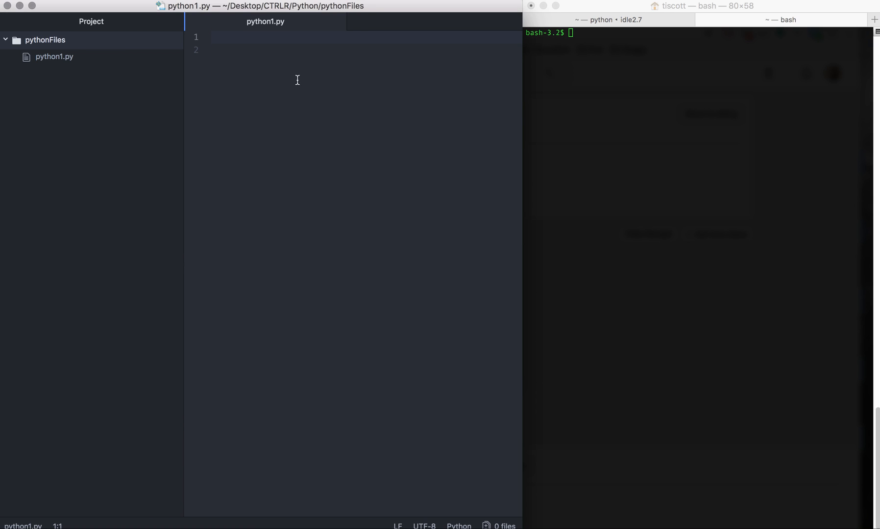
# Type name on line 1 of python1.py and run pwd in the terminal
pyautogui.click(212, 37)
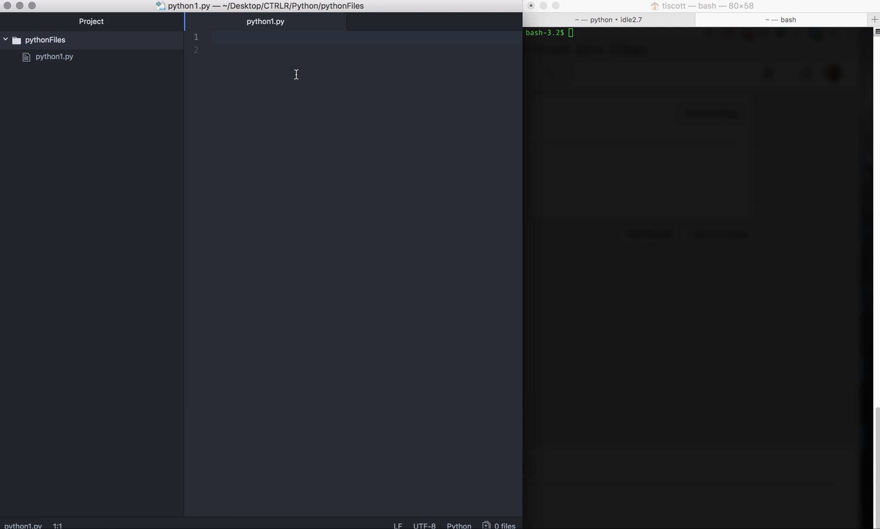
pyautogui.moveTo(238, 72)
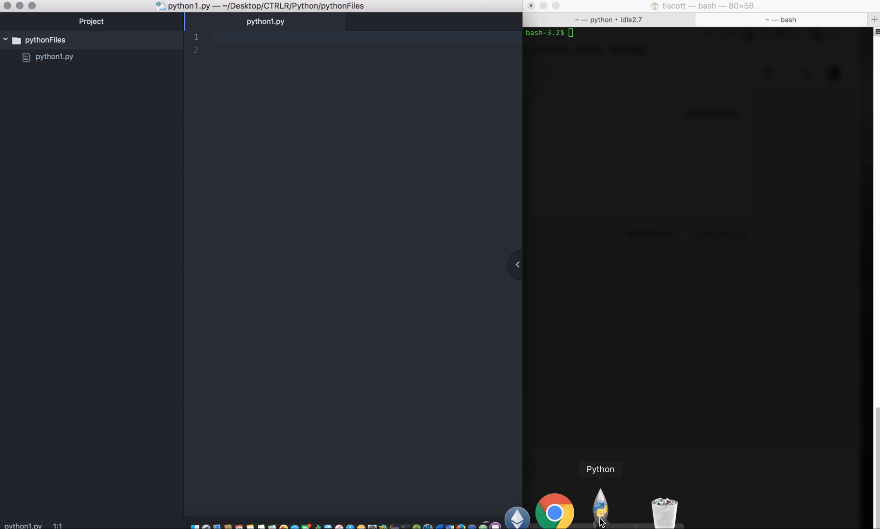
pyautogui.click(600, 507)
pyautogui.write('n')
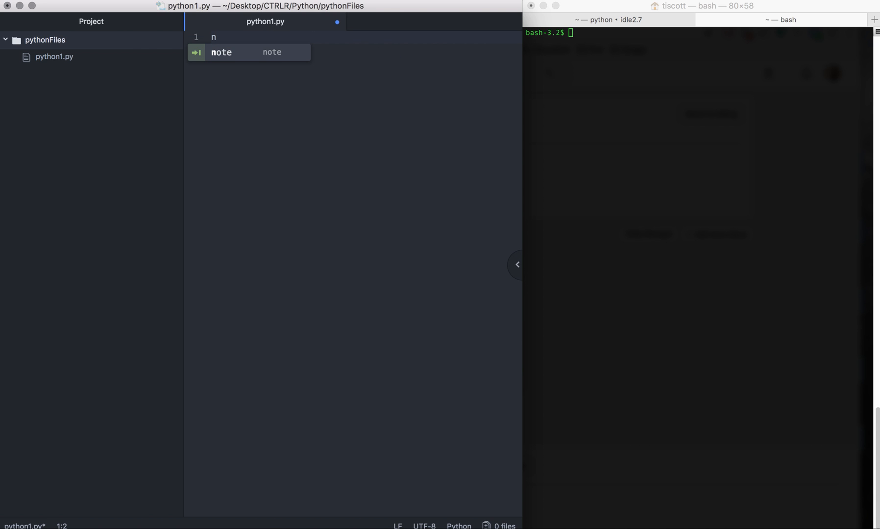
pyautogui.write('ame')
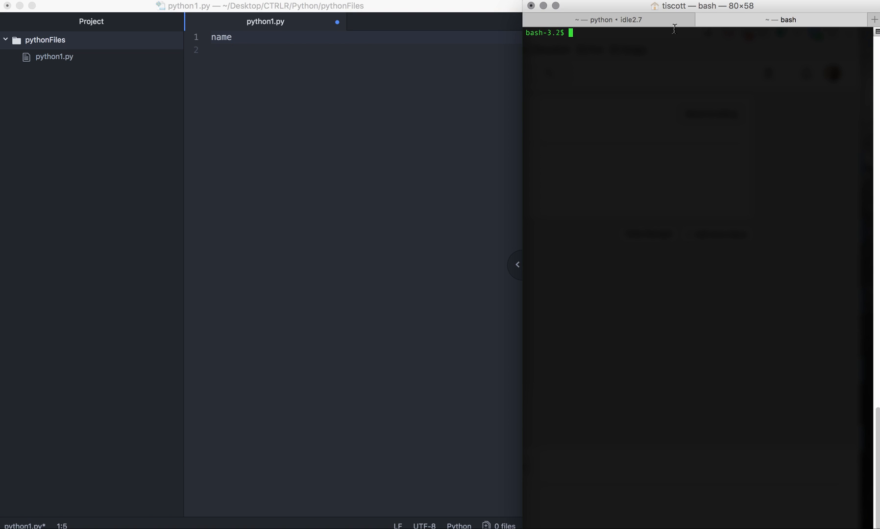
pyautogui.write('pwd')
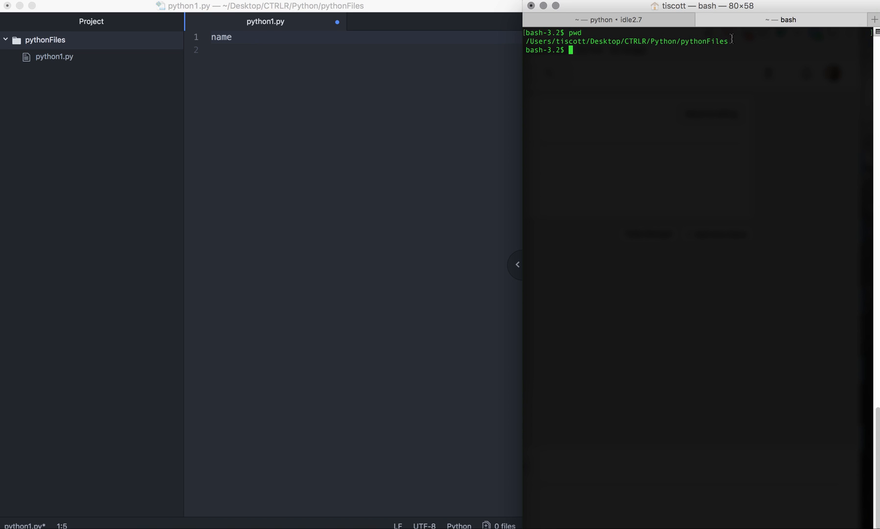
# Run ls in the terminal to confirm python1.py is in pythonFiles
pyautogui.moveTo(526, 41); pyautogui.dragTo(653, 41)
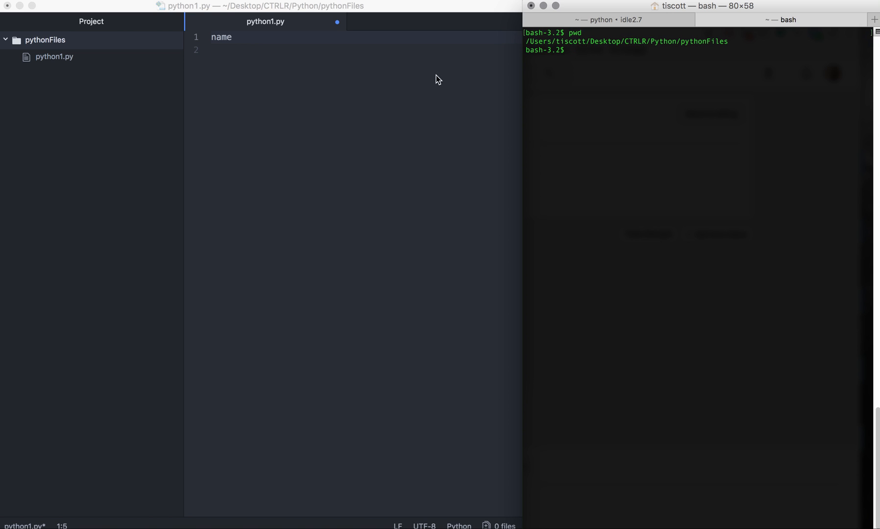
pyautogui.moveTo(534, 45)
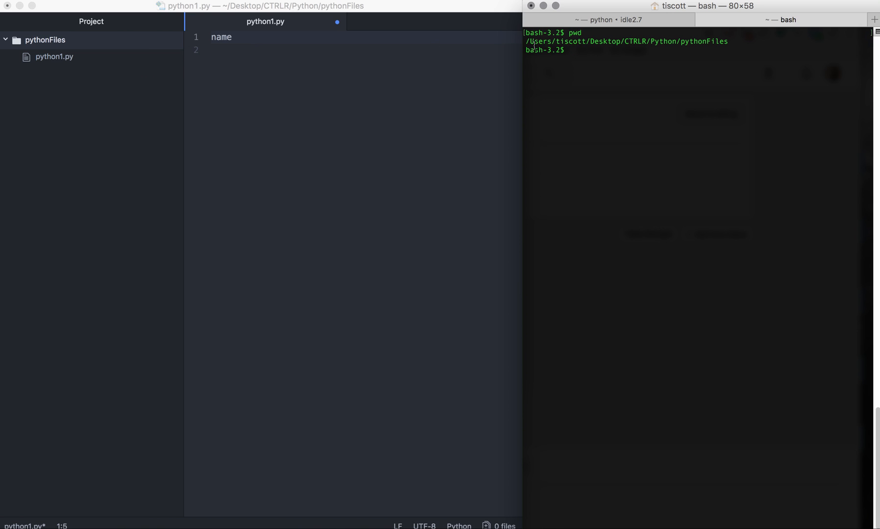
pyautogui.write('ls')
pyautogui.click(364, 36)
pyautogui.write(' =')
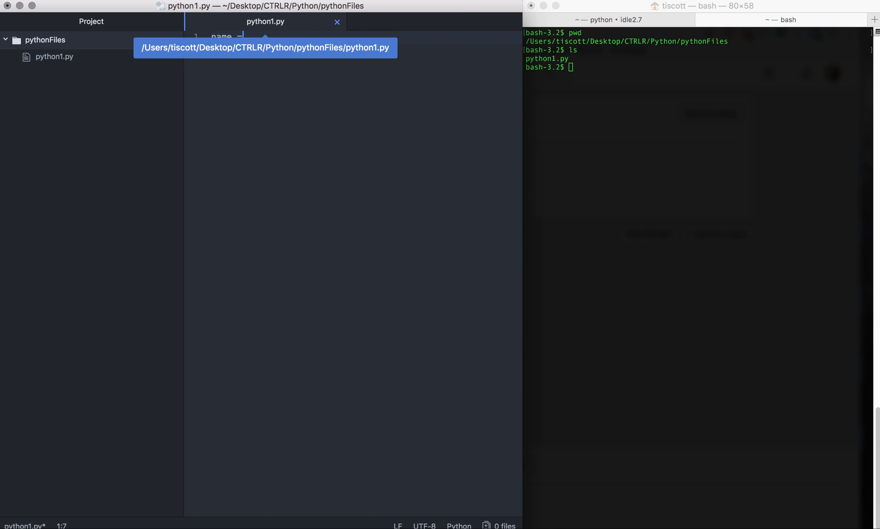
# Set name = "Leafs" and add the check if name == 'Leafs':
pyautogui.write('""')
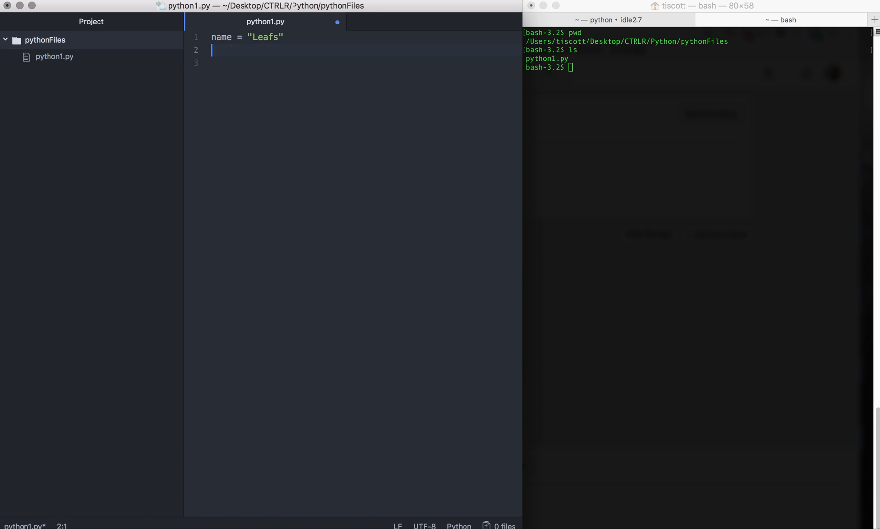
pyautogui.write('if')
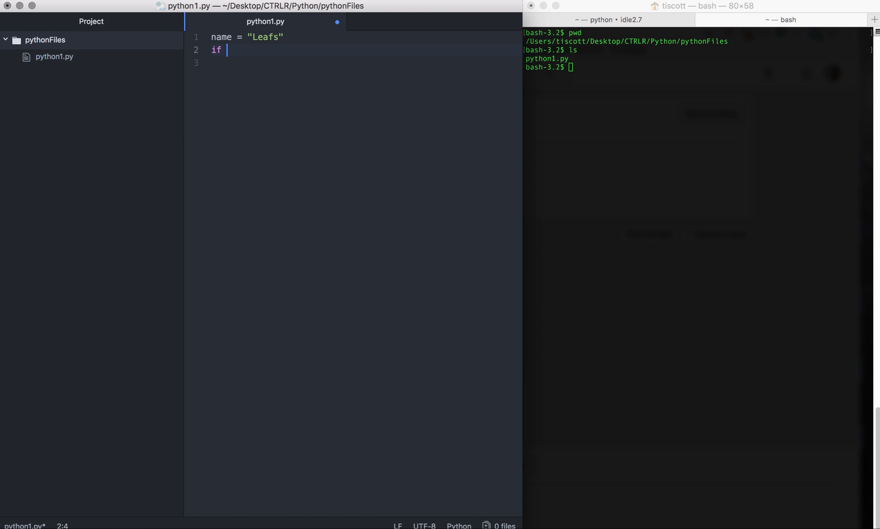
pyautogui.write('name ==')
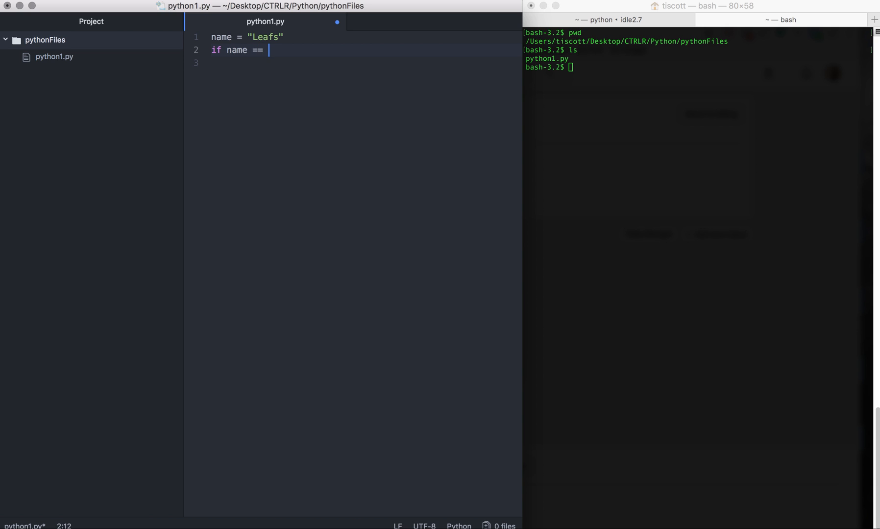
pyautogui.write("'Leafs':")
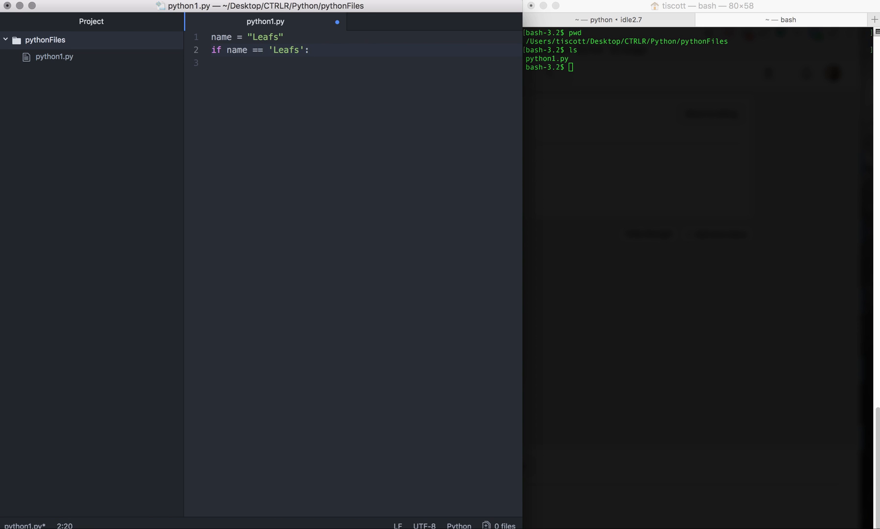
# Inside the block, print "The leafs will win the cup this year"
pyautogui.press('enter')
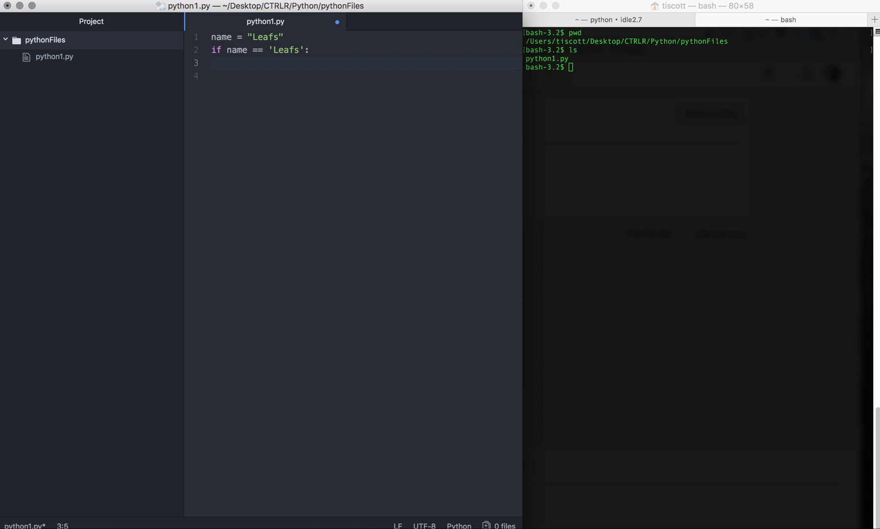
pyautogui.write('print')
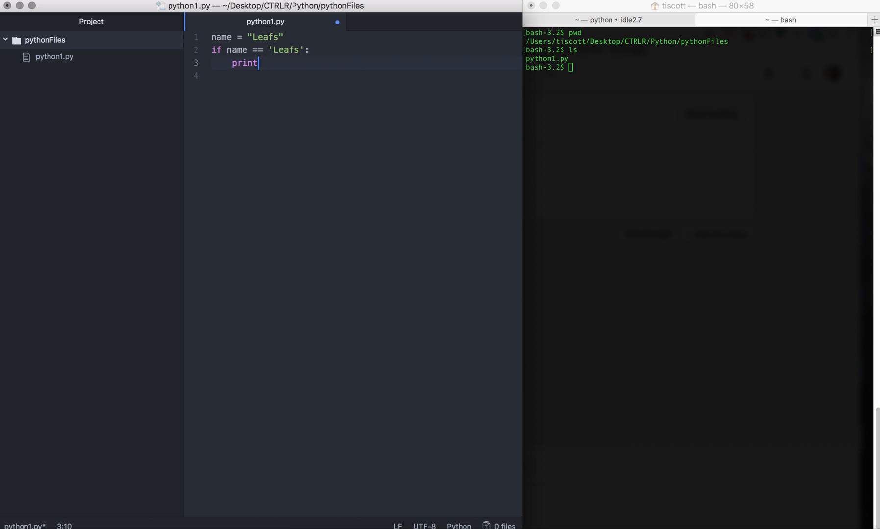
pyautogui.write('"')
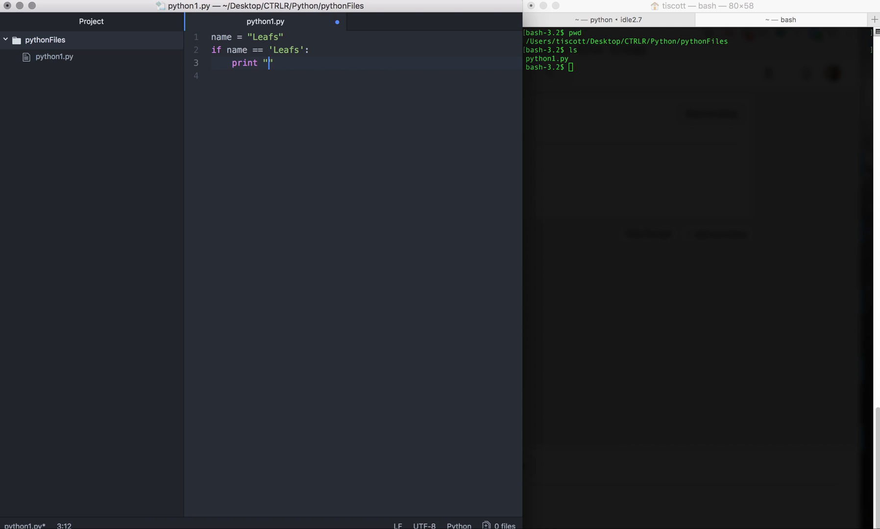
pyautogui.write('The')
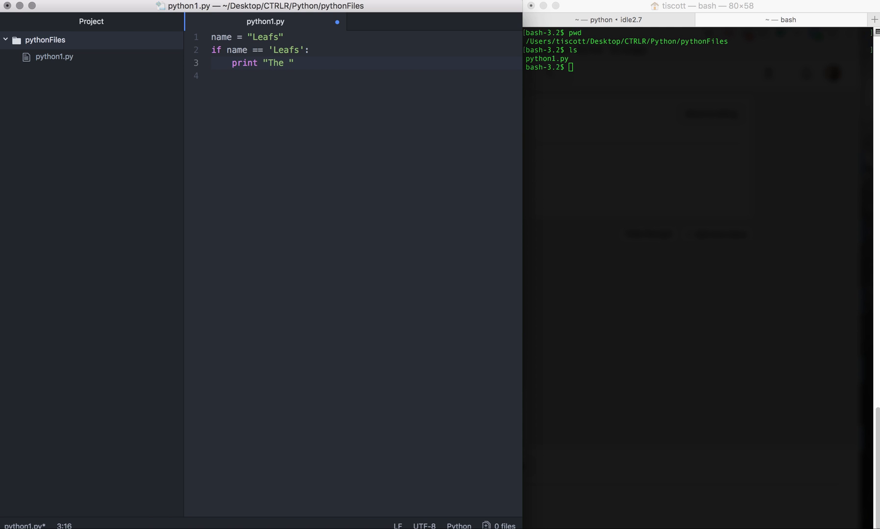
pyautogui.write('leafs wi')
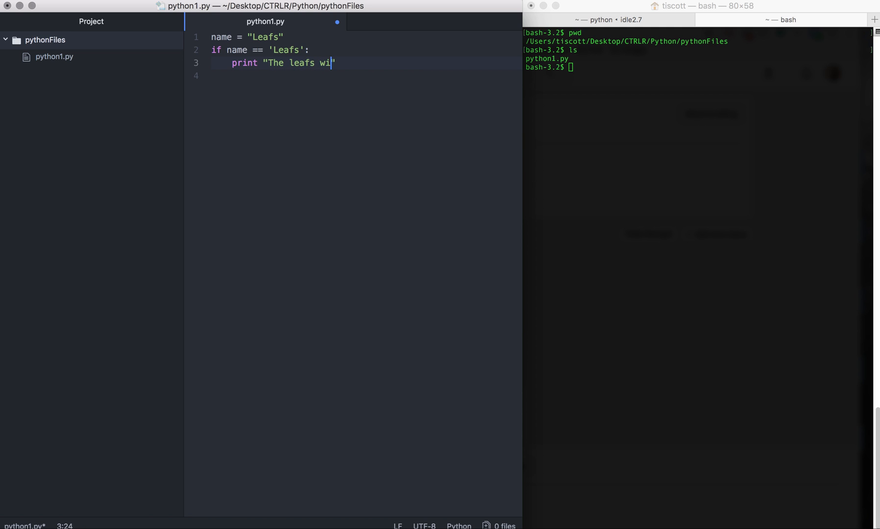
pyautogui.write('ll win the')
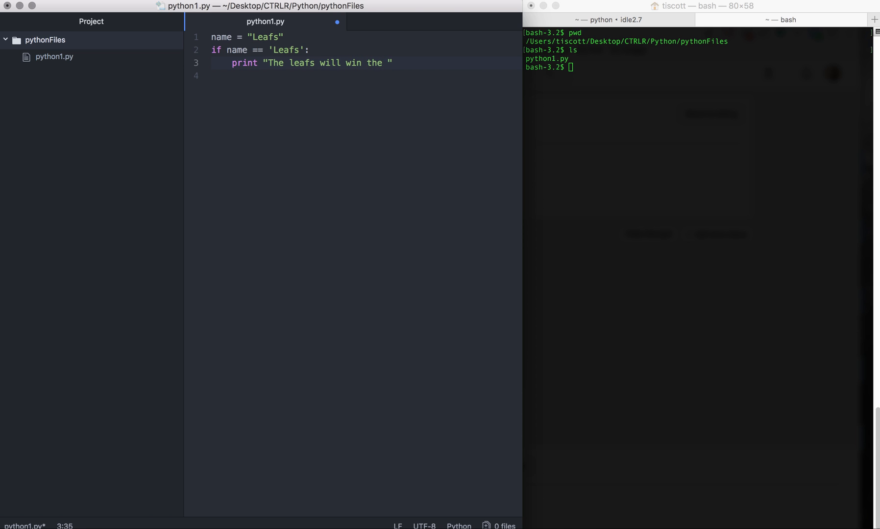
pyautogui.write('cup thi')
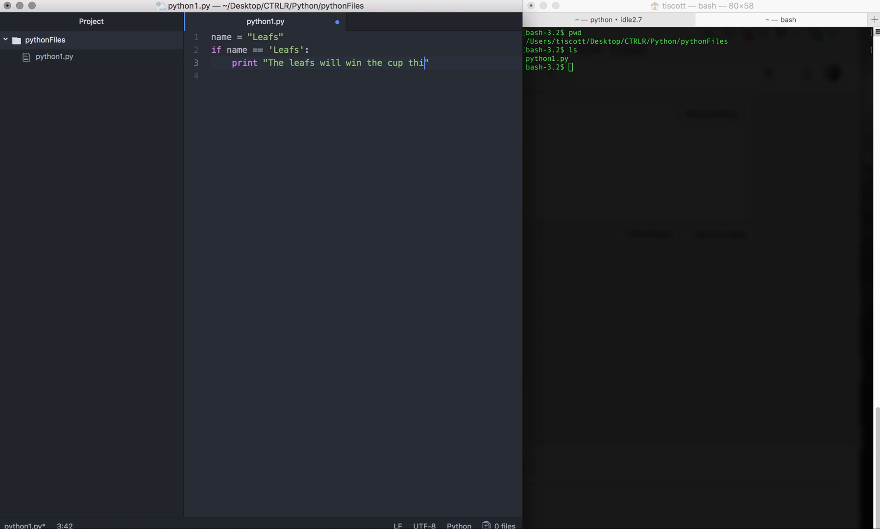
# Add print "Auston Matthews will win the hart" as a second line in the Leafs block
pyautogui.write('s year"')
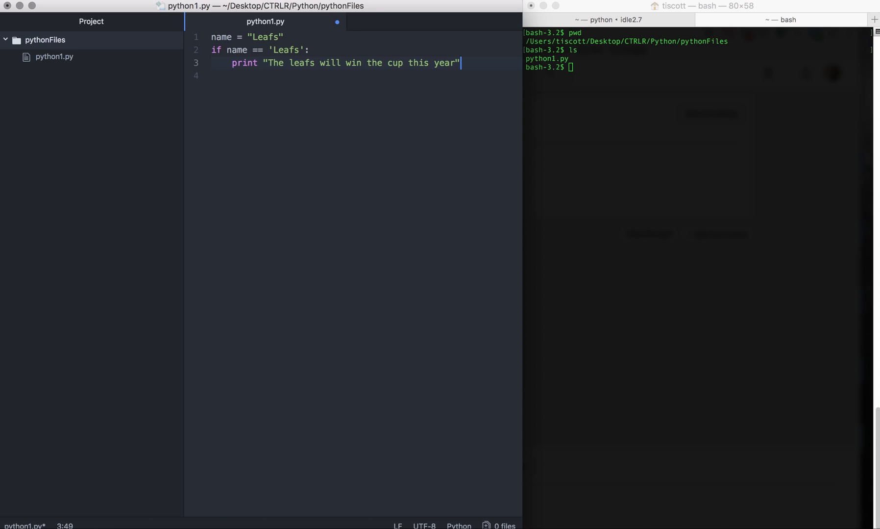
pyautogui.press('enter')
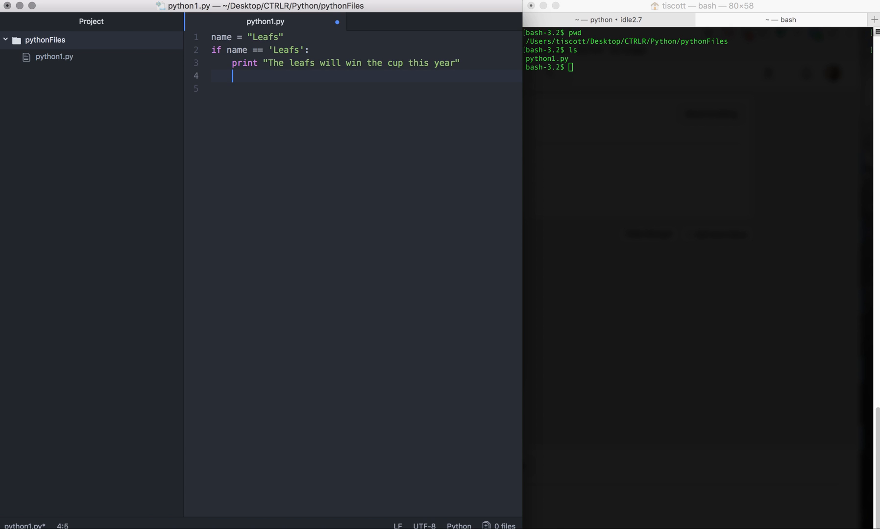
pyautogui.write('print "')
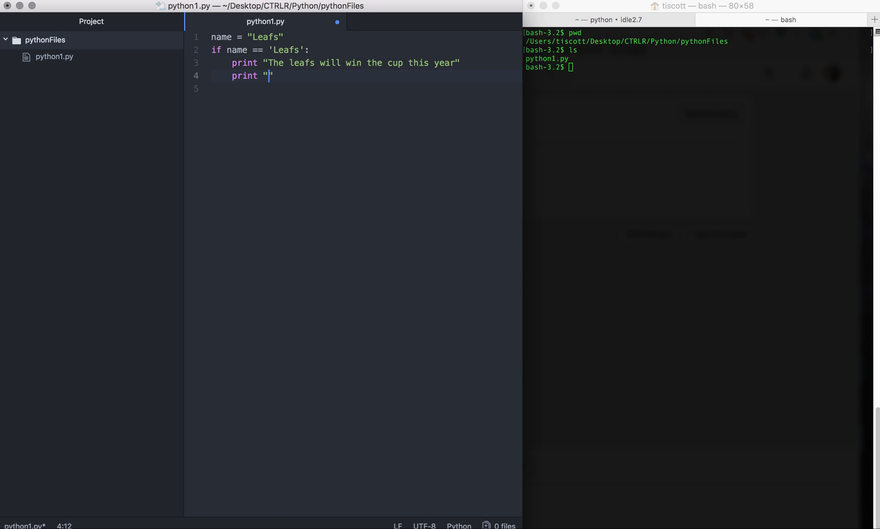
pyautogui.write('Auston Matthews will win the he')
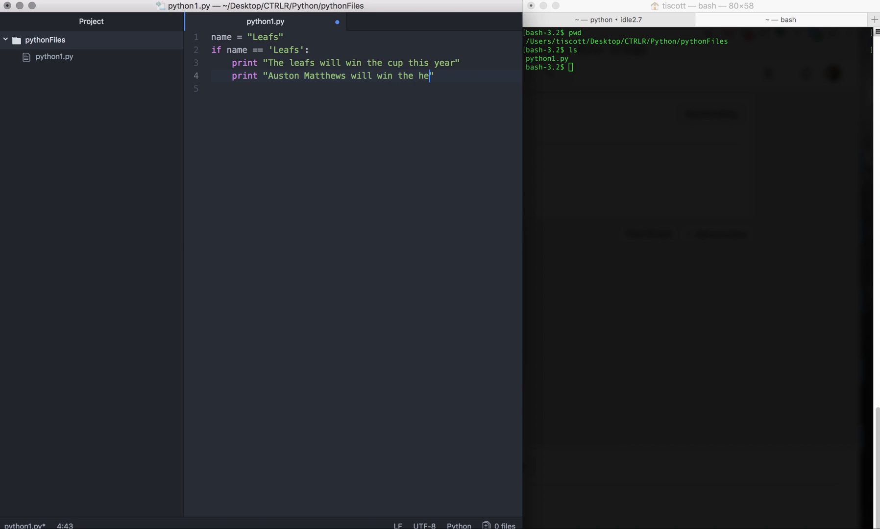
pyautogui.write('art')
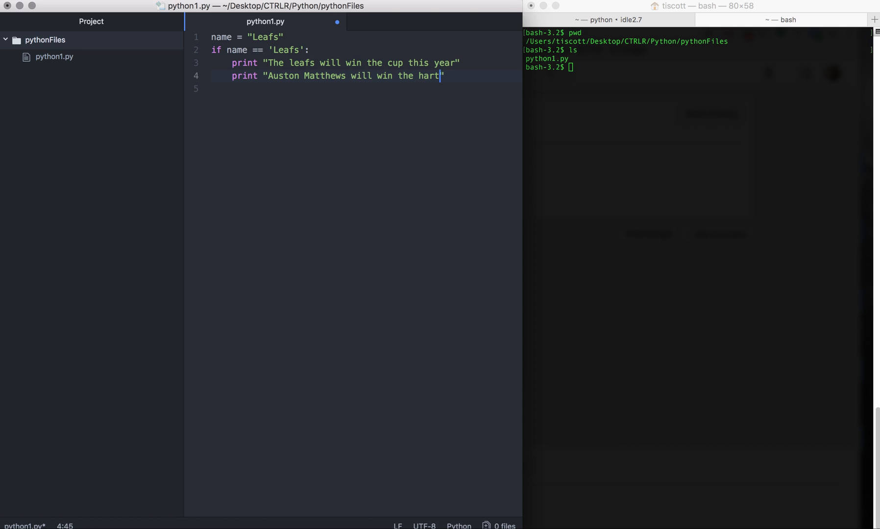
pyautogui.write('"')
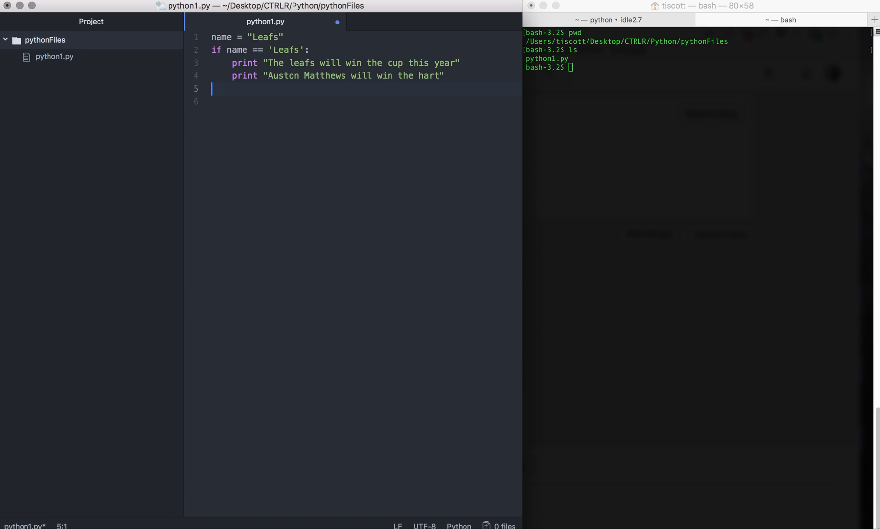
pyautogui.moveTo(334, 144)
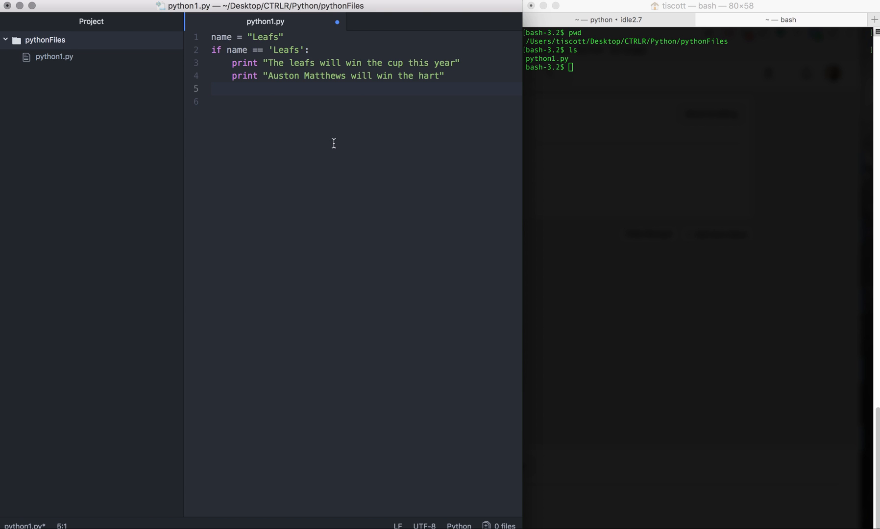
# Add unindented print "Nylander will score 30 goals in 2017" after the if block
pyautogui.write('print')
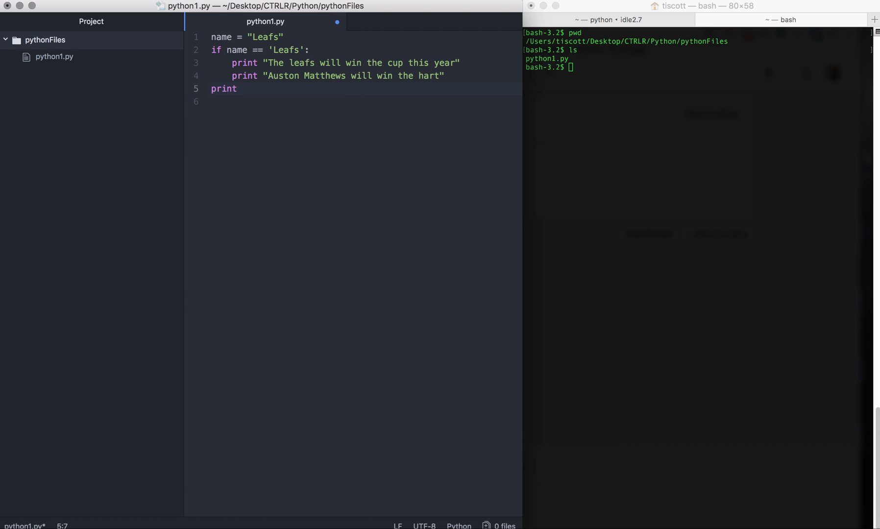
pyautogui.write('"')
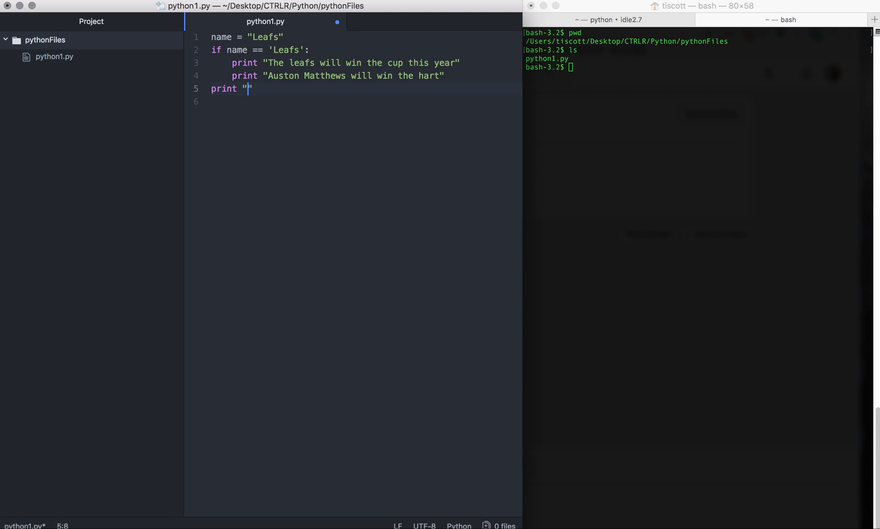
pyautogui.write('Nylander')
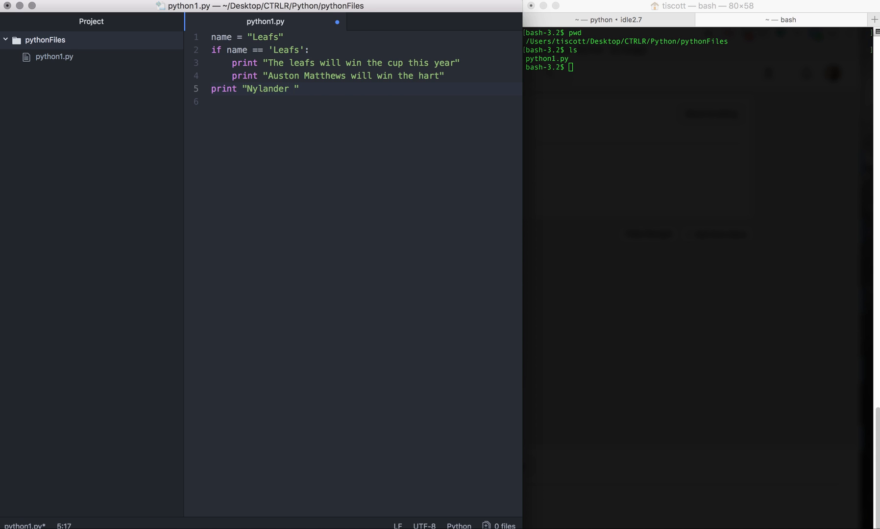
pyautogui.write('will sc')
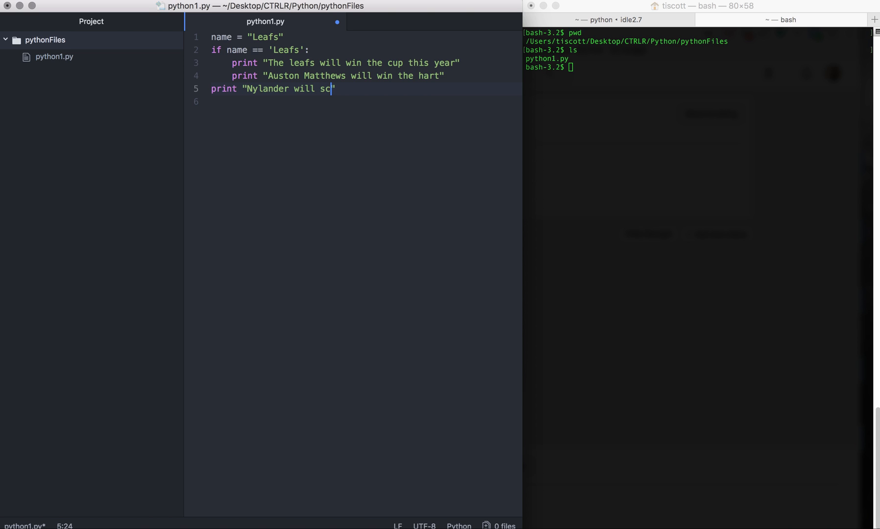
pyautogui.write('re')
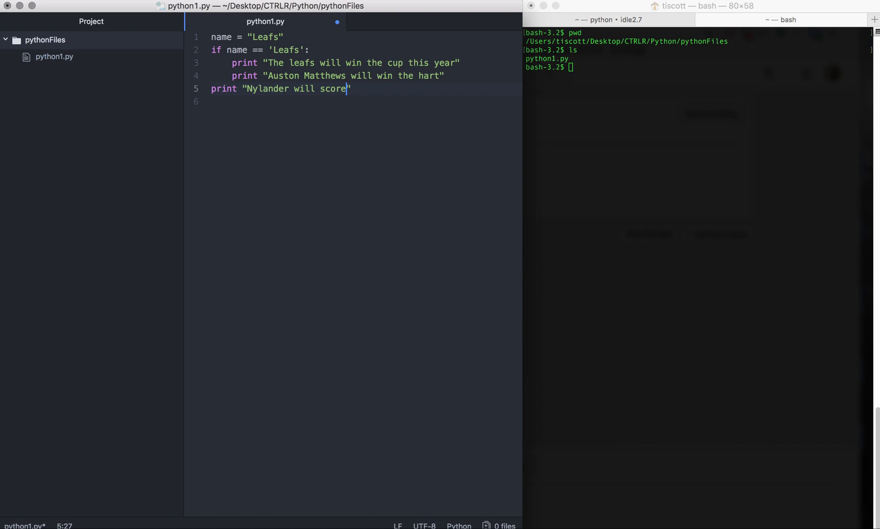
pyautogui.write('3-')
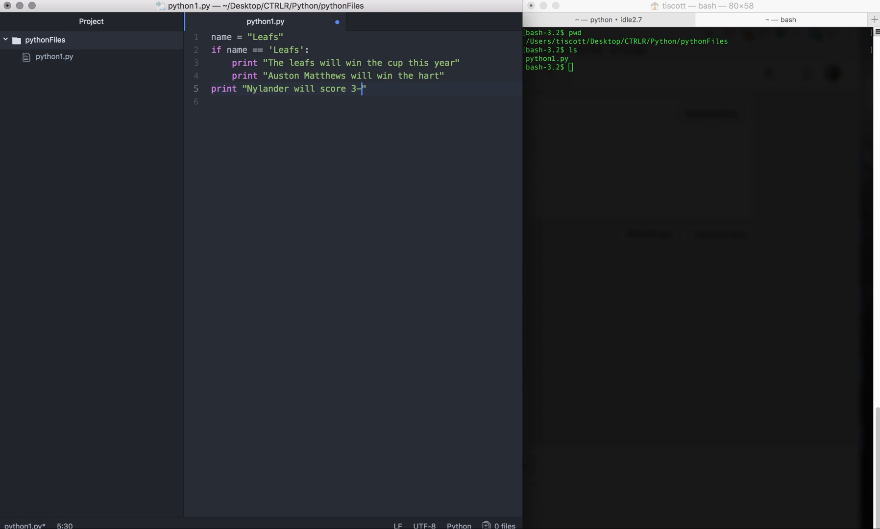
pyautogui.write('0 goals')
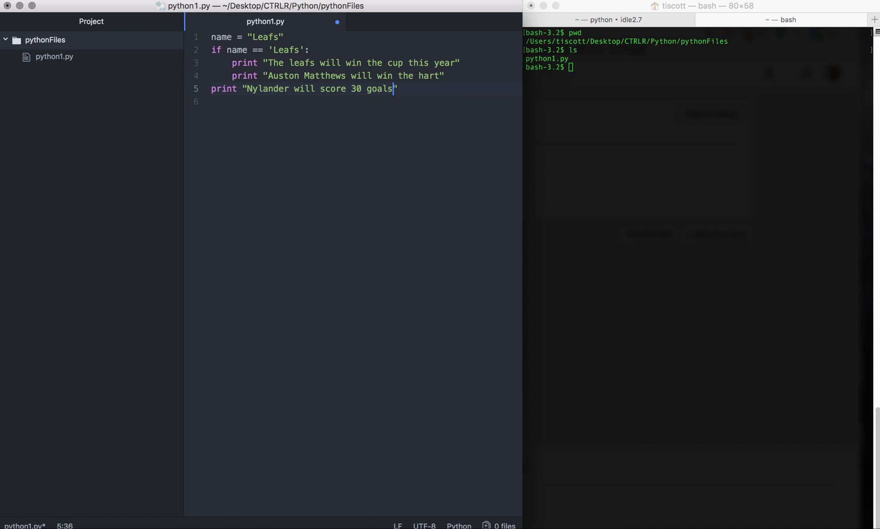
pyautogui.write('in 2017')
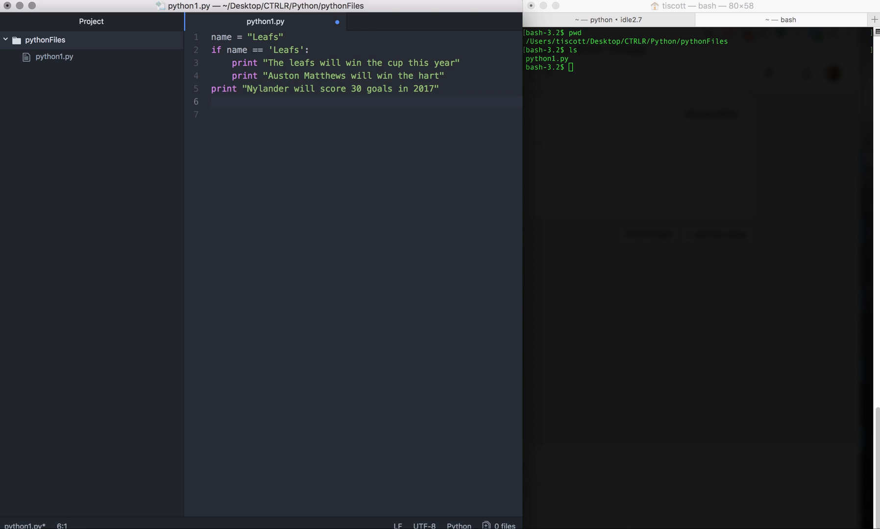
# Set num = 30 and add an if num > 20: check
pyautogui.write('num')
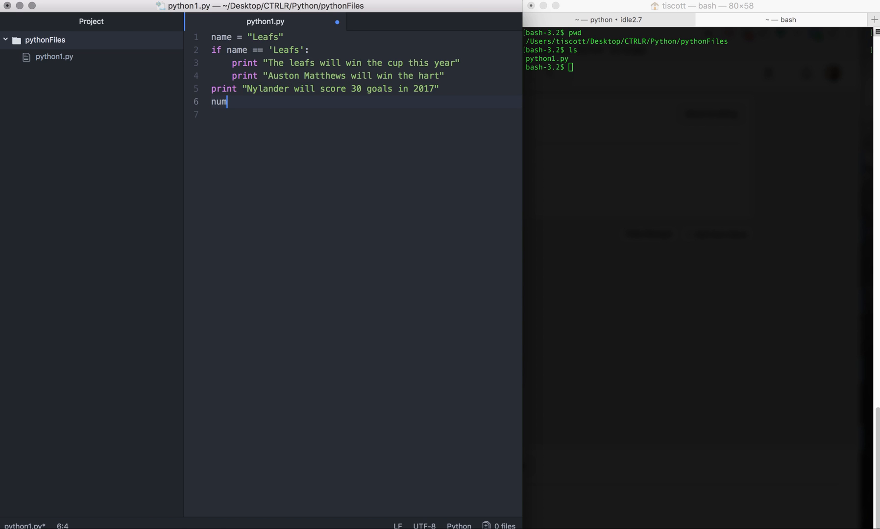
pyautogui.write('= 10')
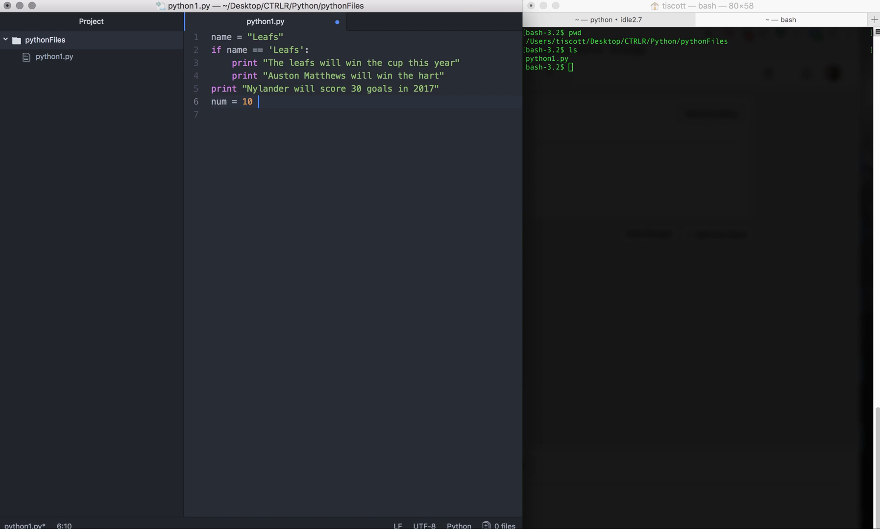
pyautogui.write('3')
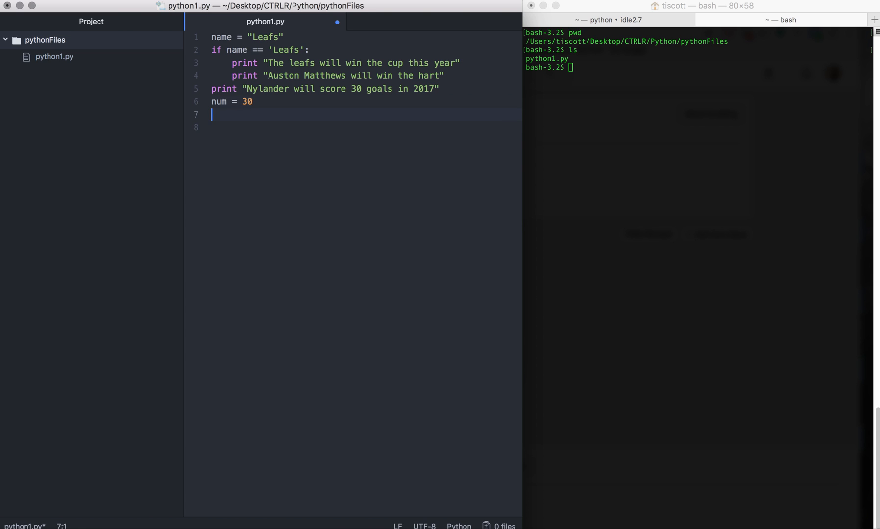
pyautogui.write('if')
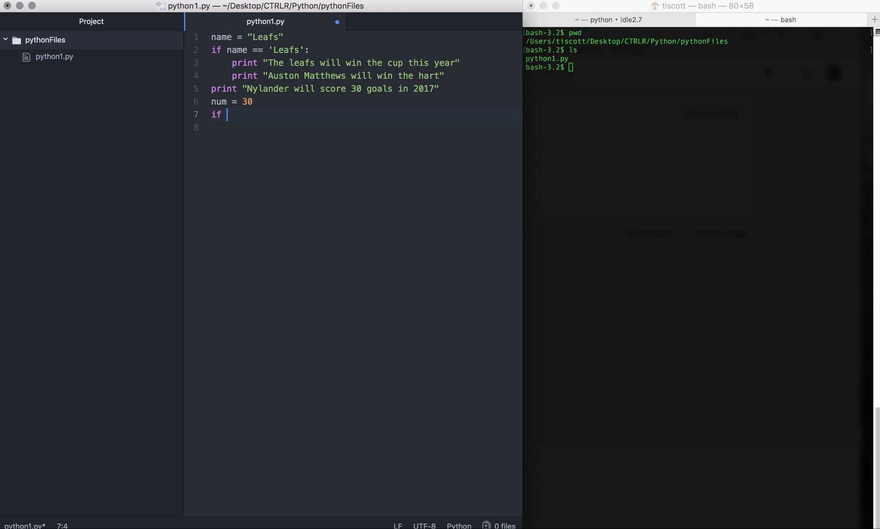
pyautogui.write('num')
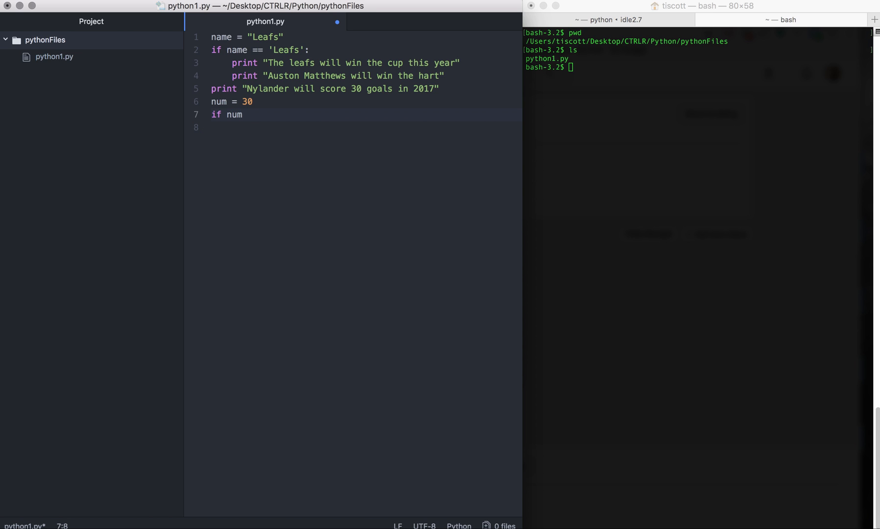
pyautogui.write('>')
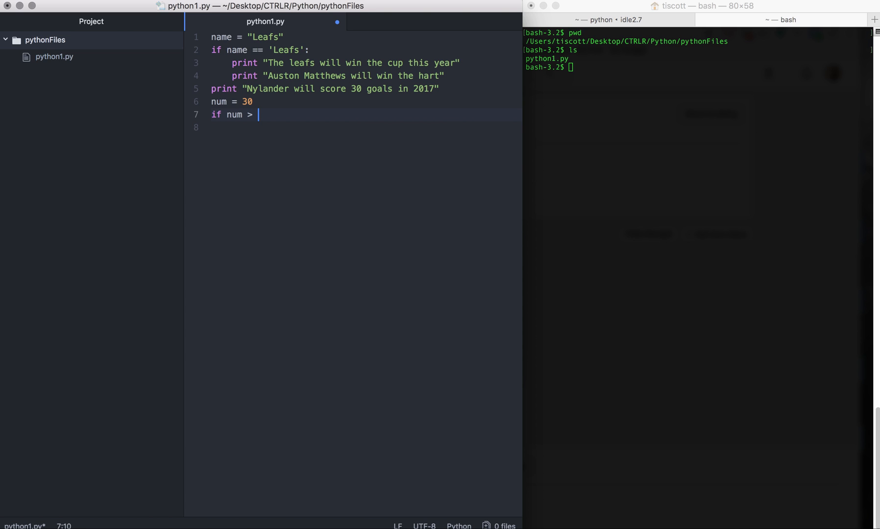
pyautogui.write('20:')
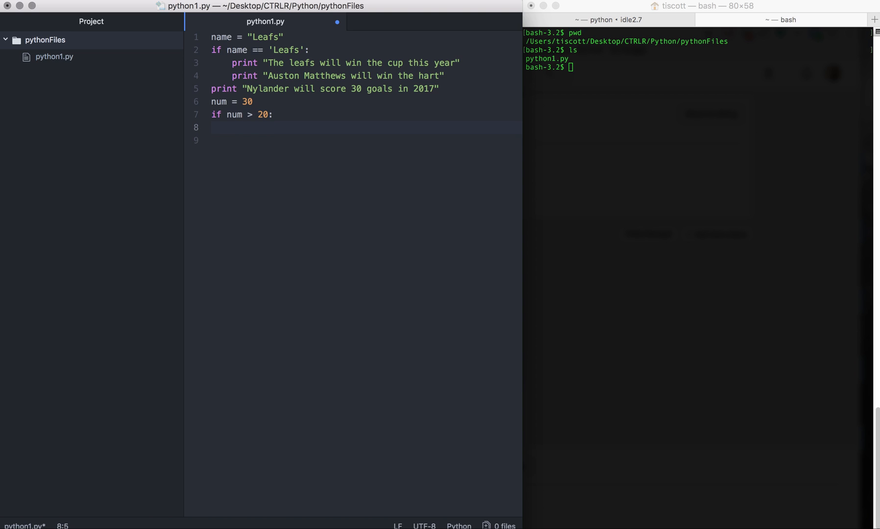
# Inside that block, print num and "This is how many goals Willie will Score"
pyautogui.write('pr')
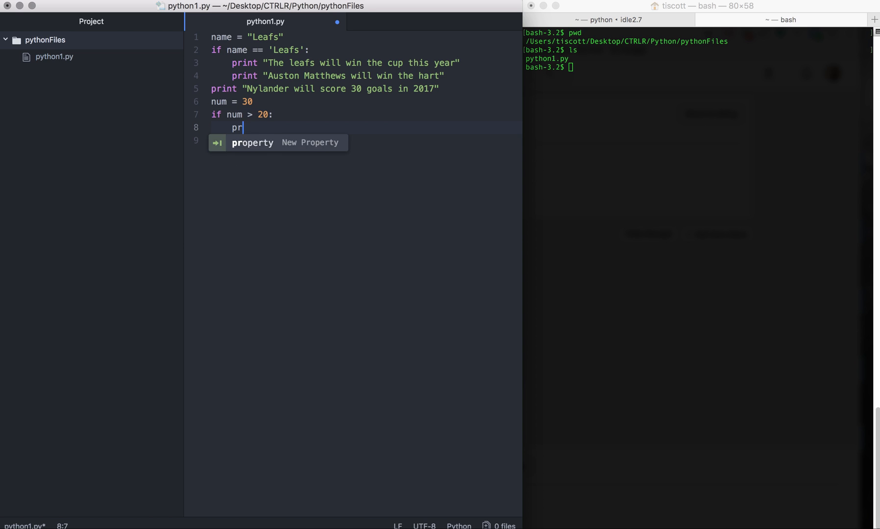
pyautogui.write('int th')
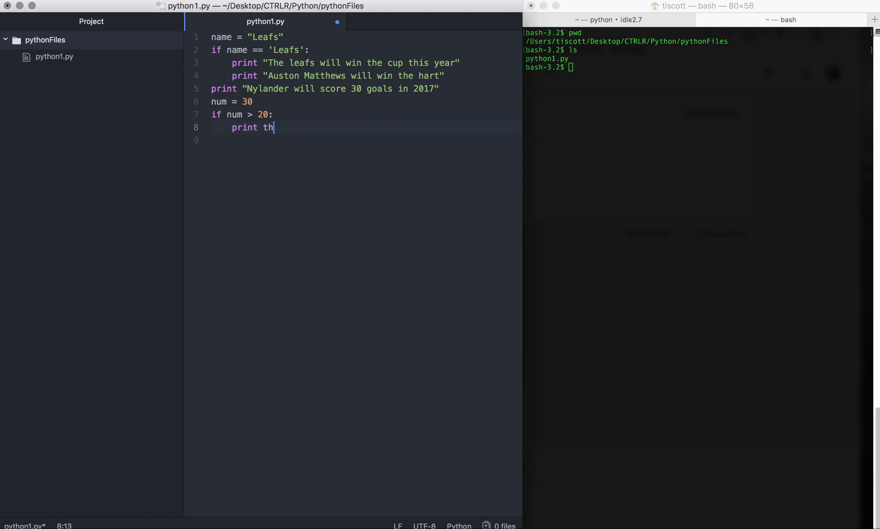
pyautogui.write('nu')
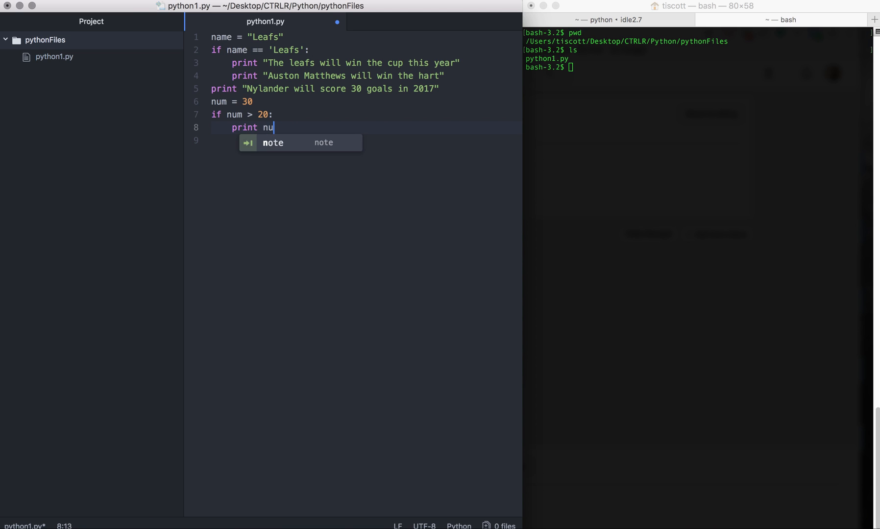
pyautogui.write('m')
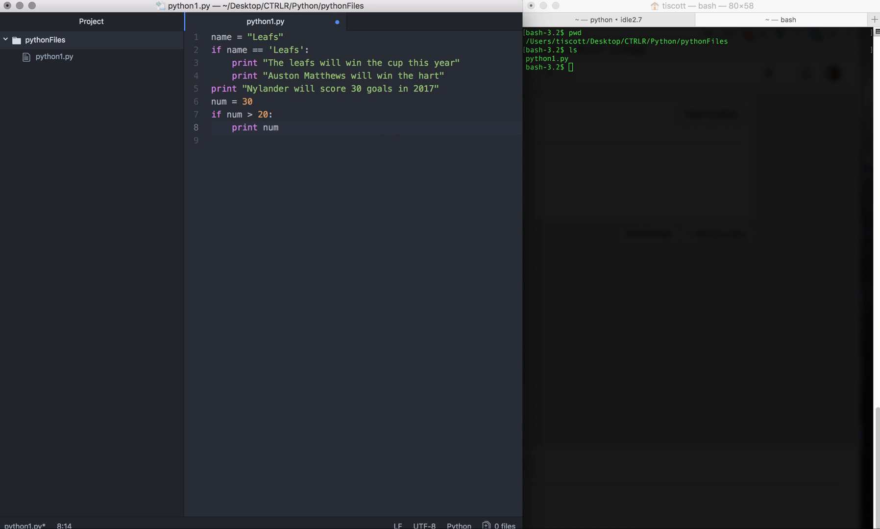
pyautogui.write('pri')
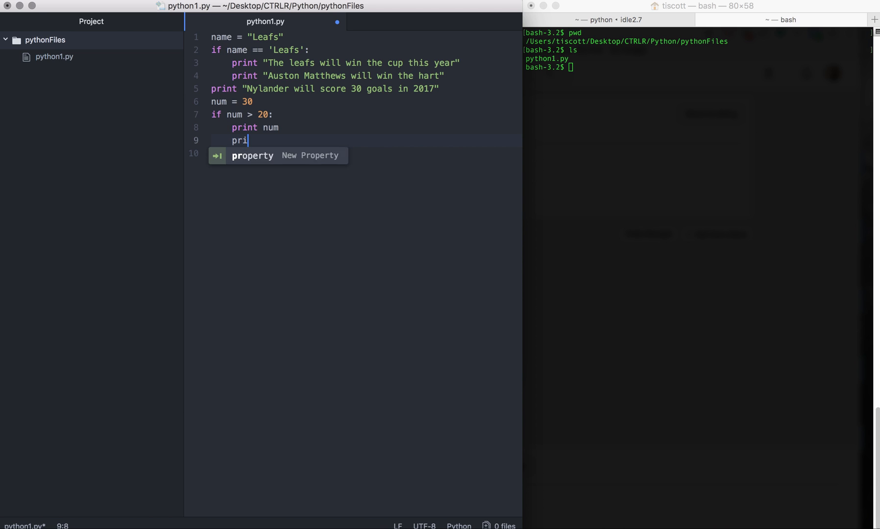
pyautogui.write('nt ""')
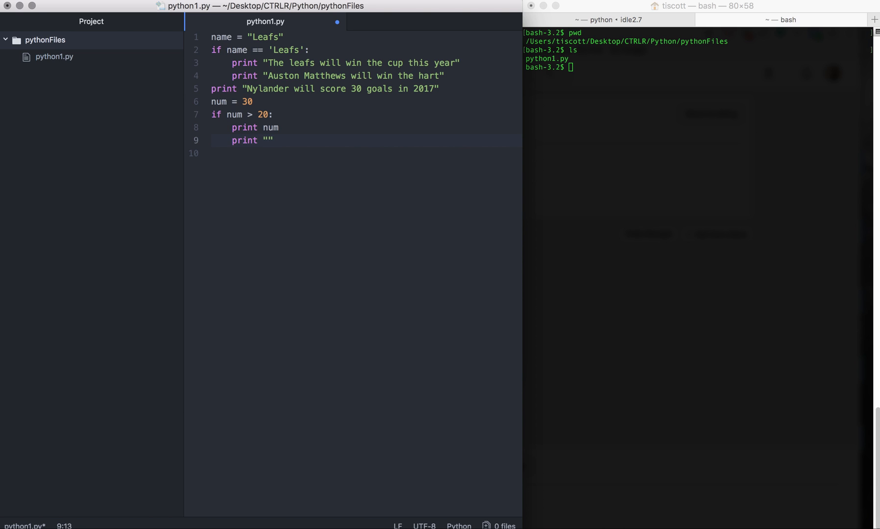
pyautogui.write('This is how many go')
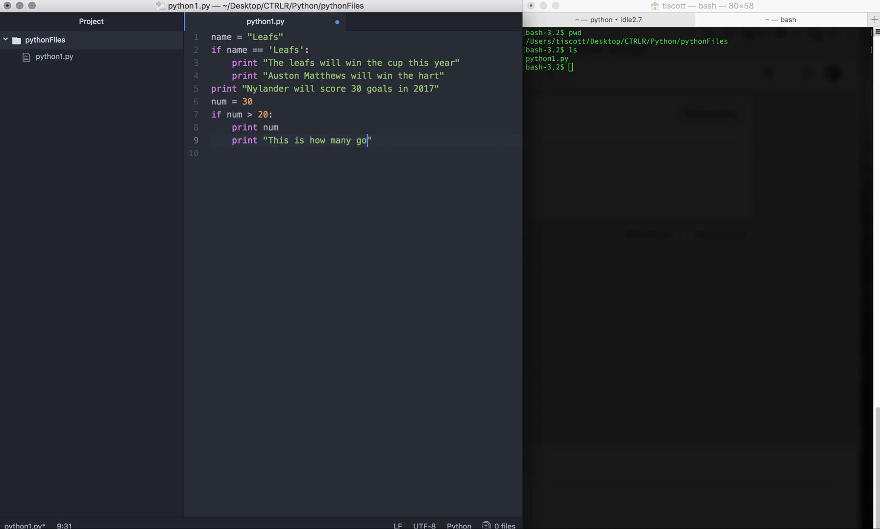
pyautogui.write('als Wi')
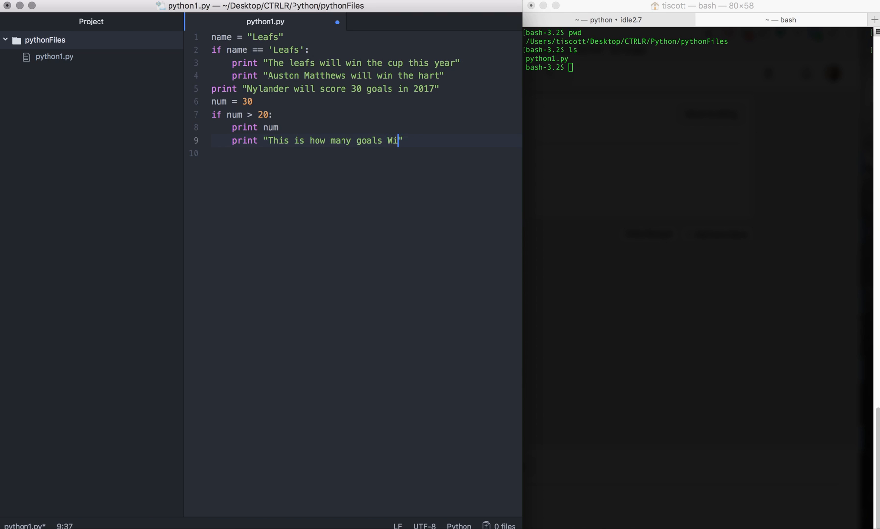
pyautogui.write('llie will')
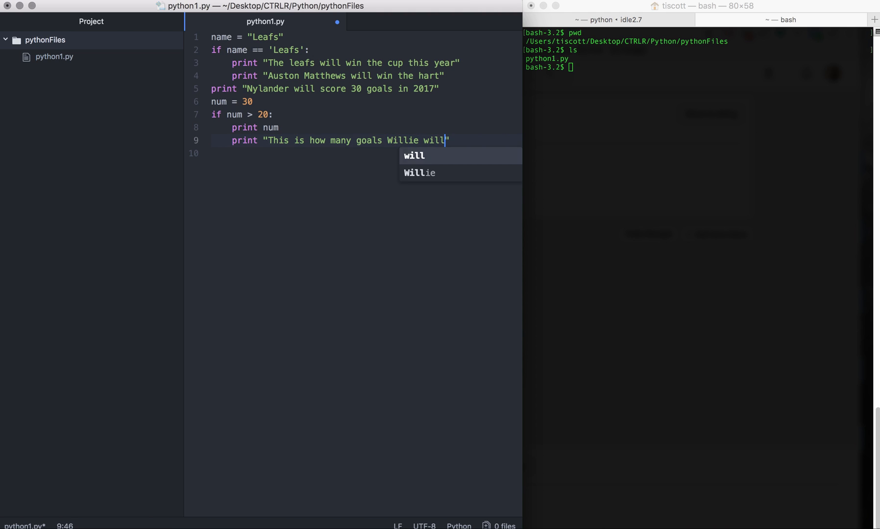
pyautogui.write('Score')
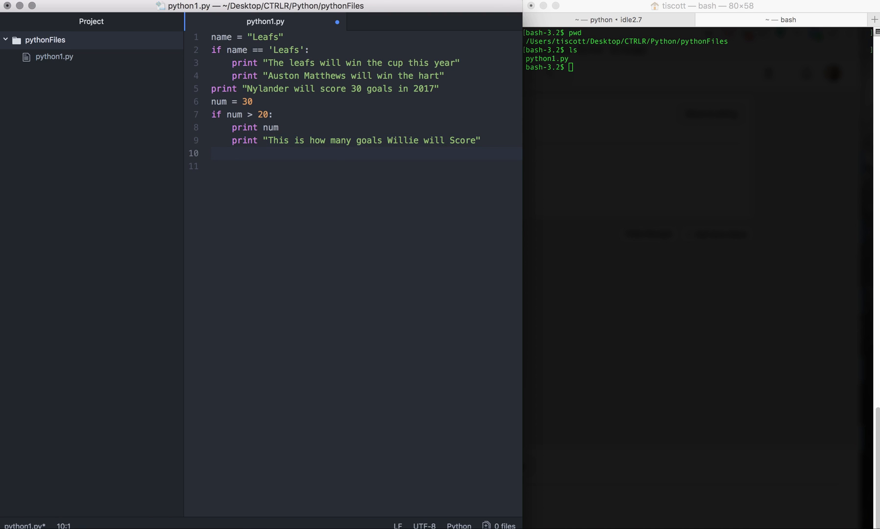
# Add a final unindented print "End of script"
pyautogui.write('print')
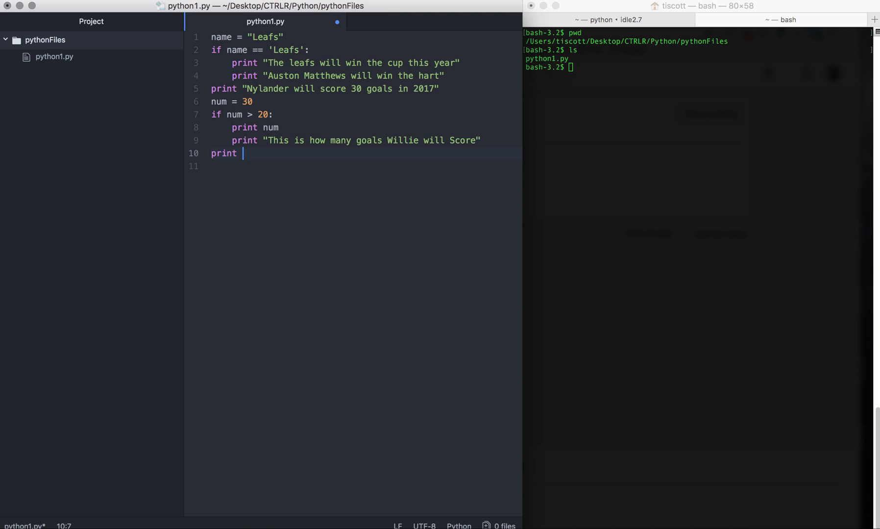
pyautogui.write('"End of scri"')
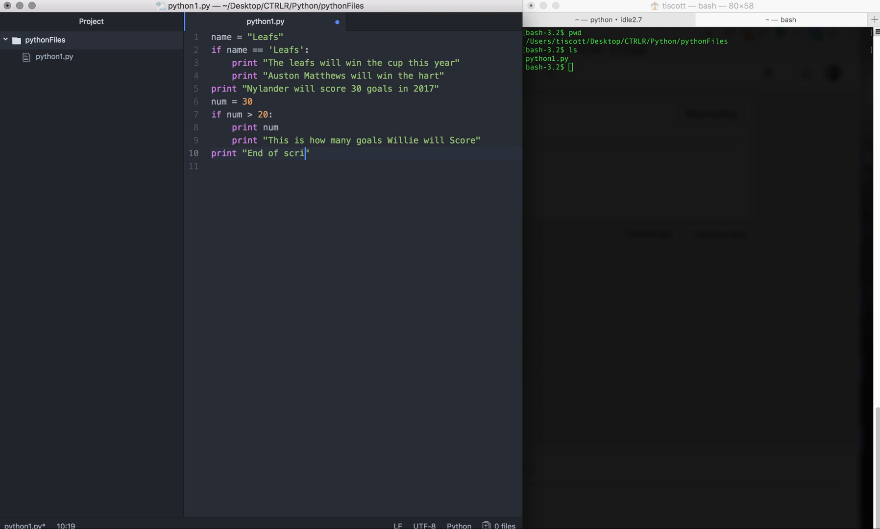
pyautogui.write('pt"')
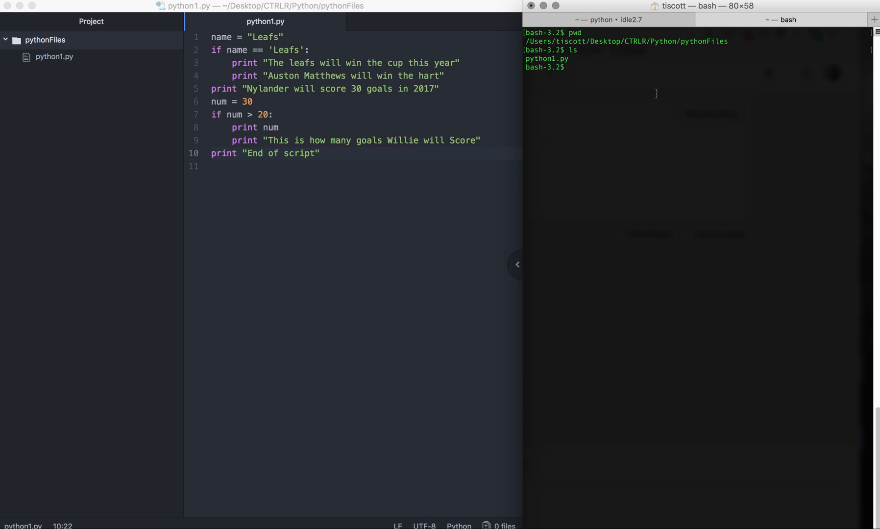
pyautogui.moveTo(738, 58)
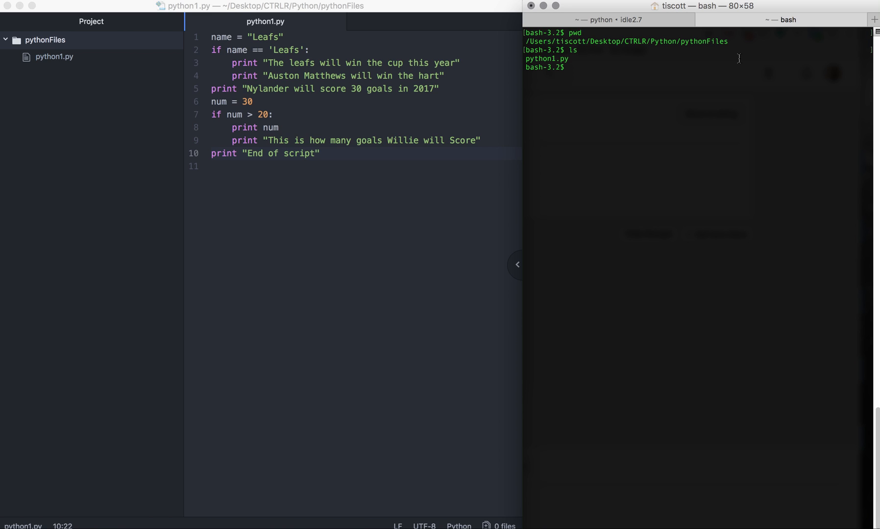
# Run python python1.py in Terminal and highlight the printed output
pyautogui.write('python python1.')
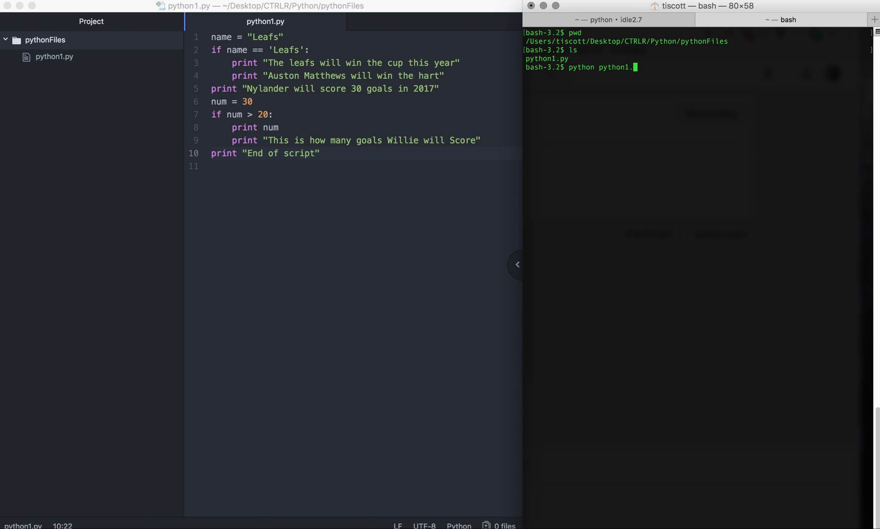
pyautogui.press('enter')
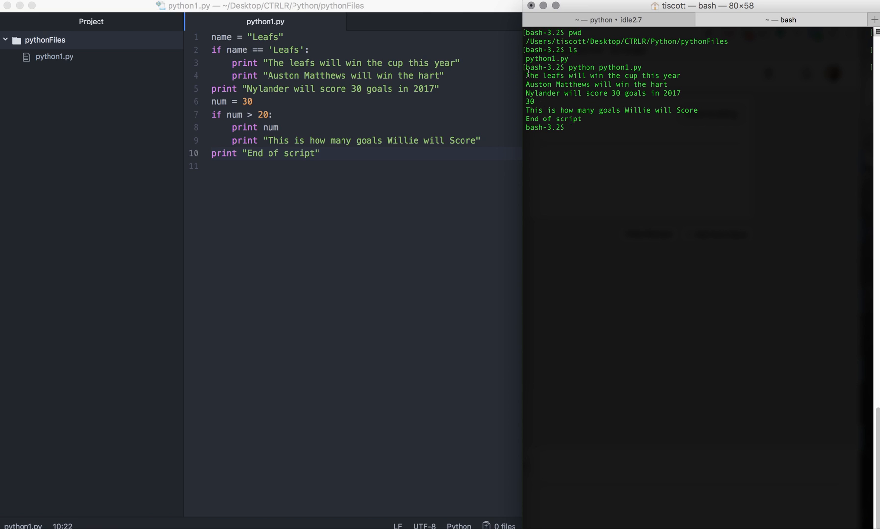
pyautogui.moveTo(526, 76); pyautogui.dragTo(581, 119)
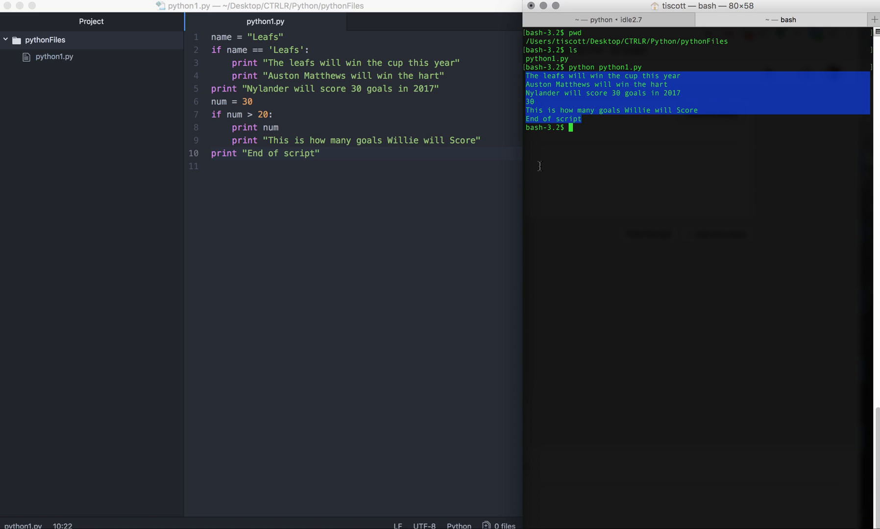
pyautogui.moveTo(592, 118)
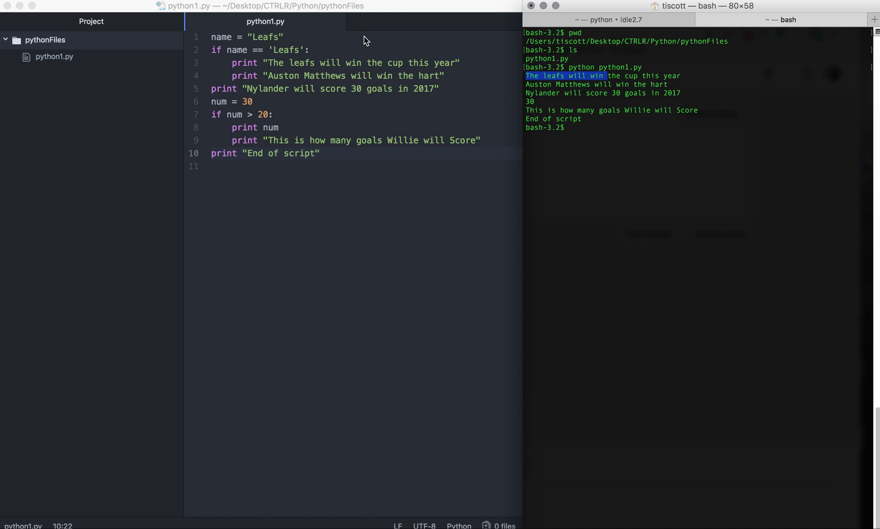
pyautogui.moveTo(258, 43)
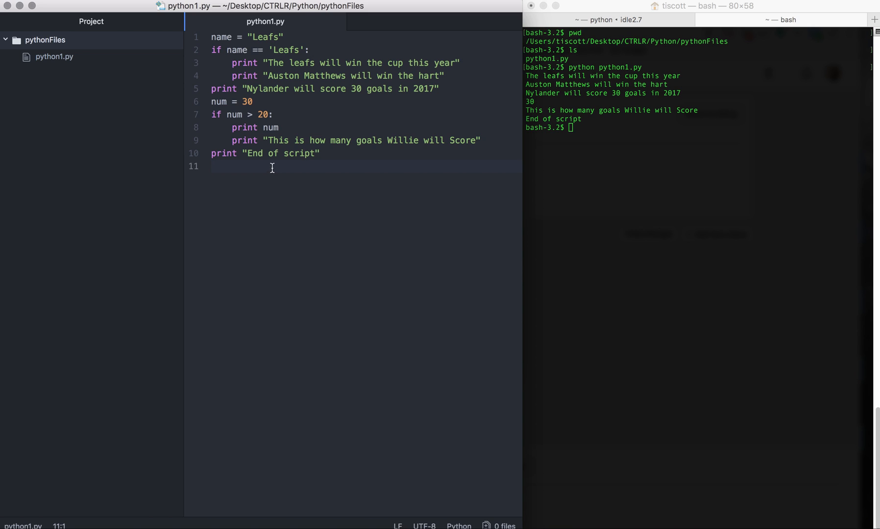
# Edit python1.py so the conditions read name == 'Leaf' and num > 40, then save
pyautogui.click(299, 50)
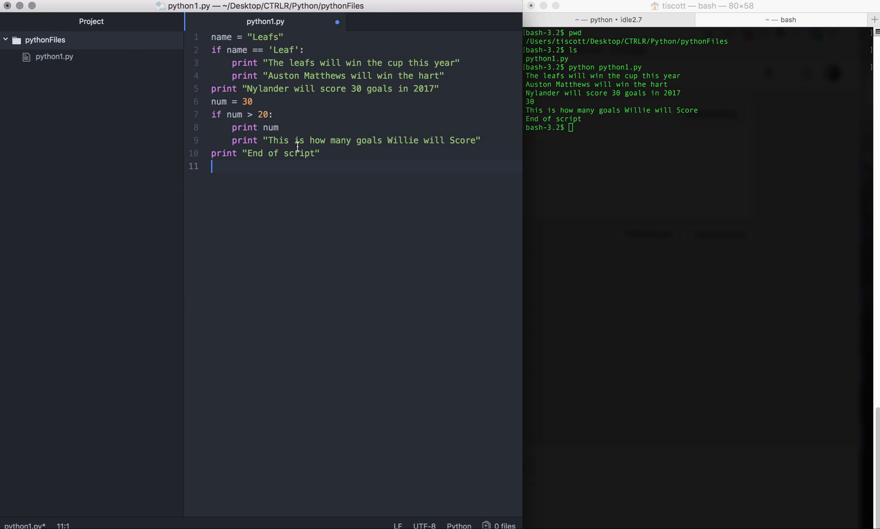
pyautogui.click(272, 115)
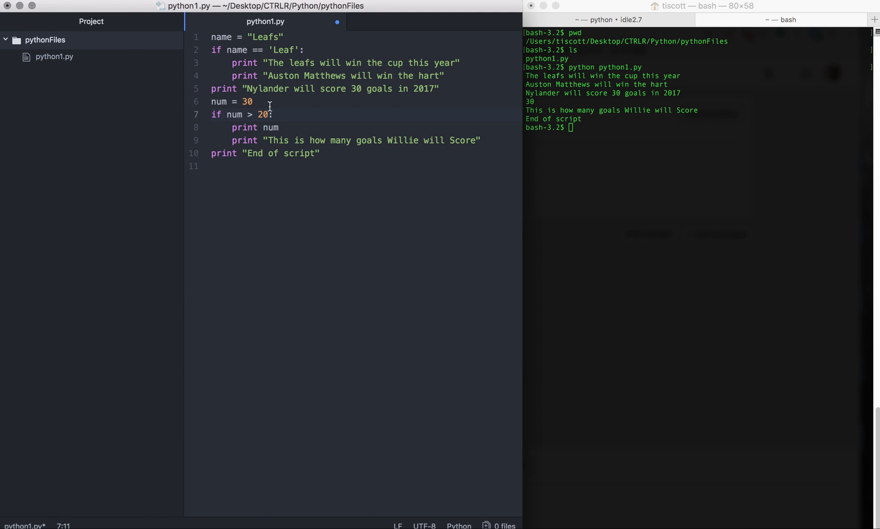
pyautogui.write('4')
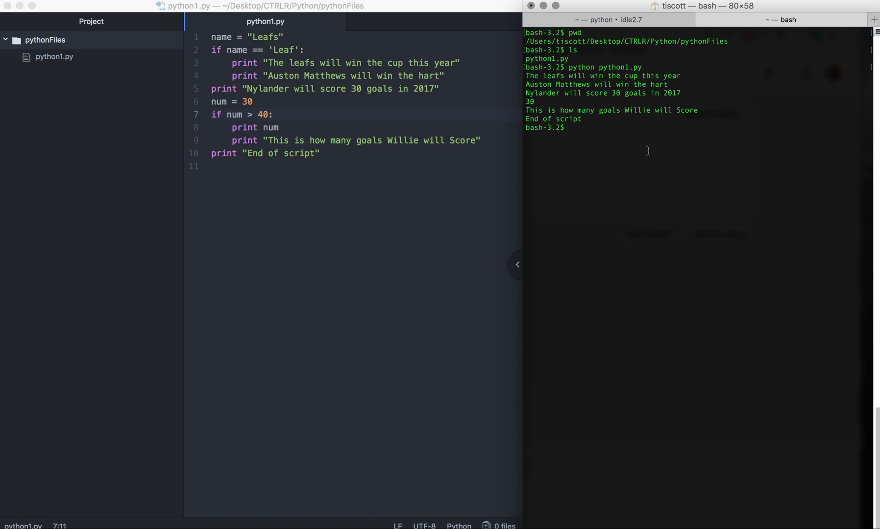
pyautogui.write('python python1.py')
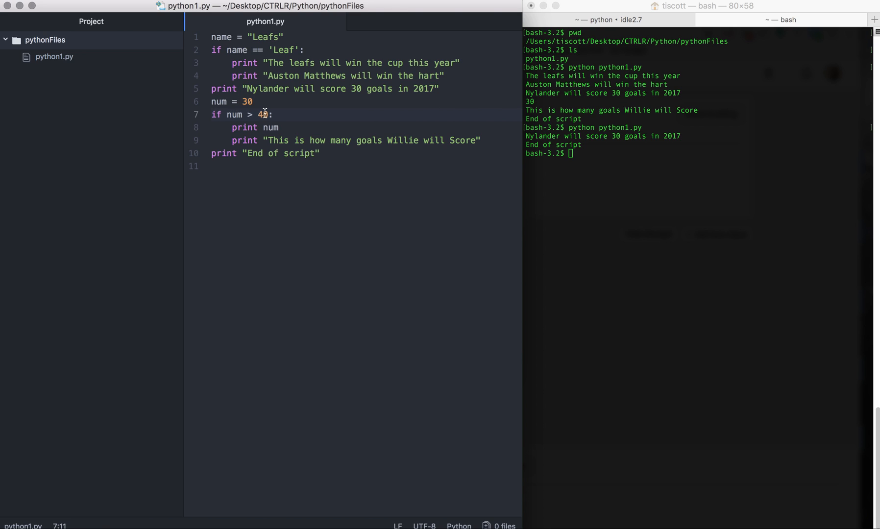
# Highlight the 40 threshold in the num > 40 condition
pyautogui.doubleClick(243, 128)
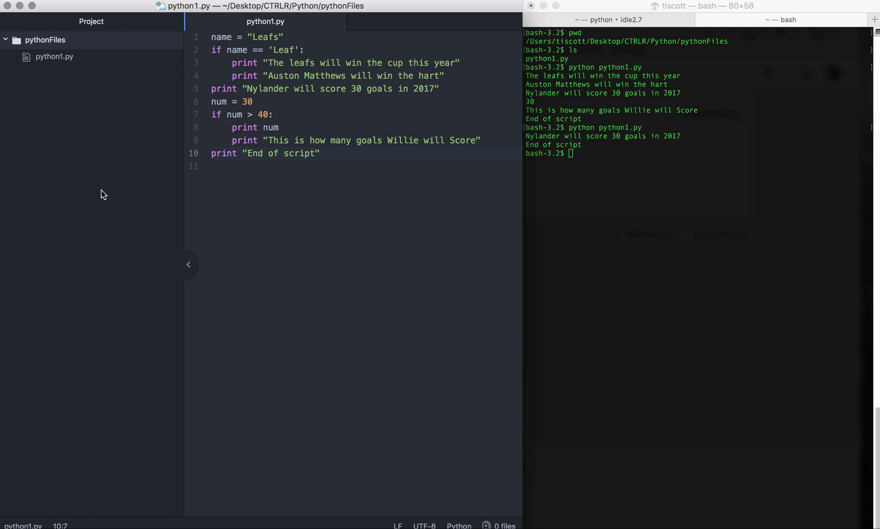
pyautogui.click(343, 153)
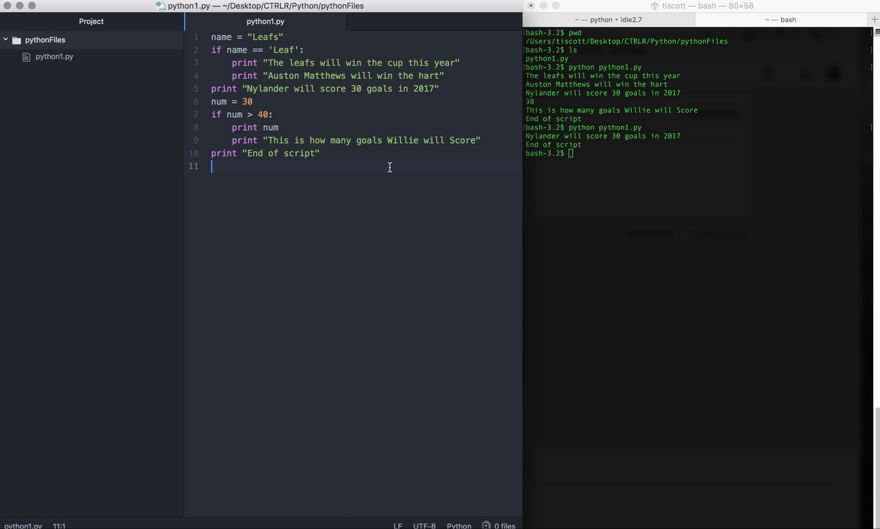
pyautogui.moveTo(560, 48)
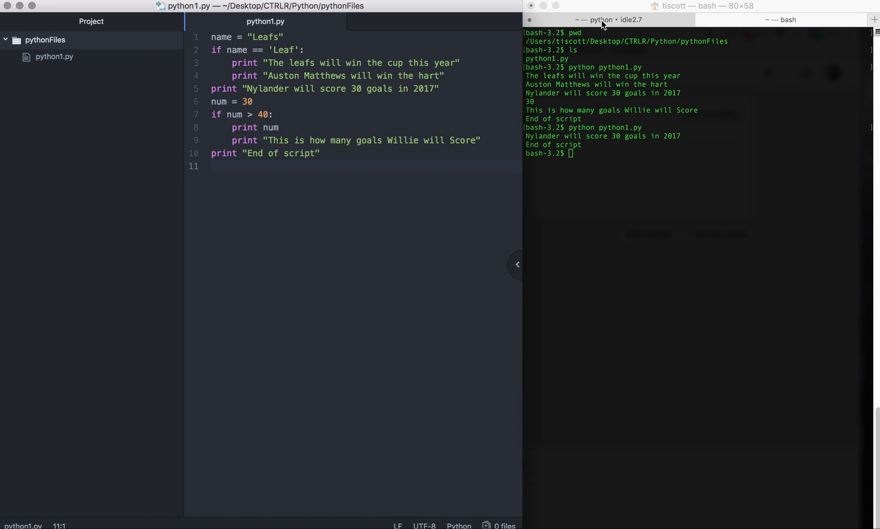
pyautogui.click(212, 166)
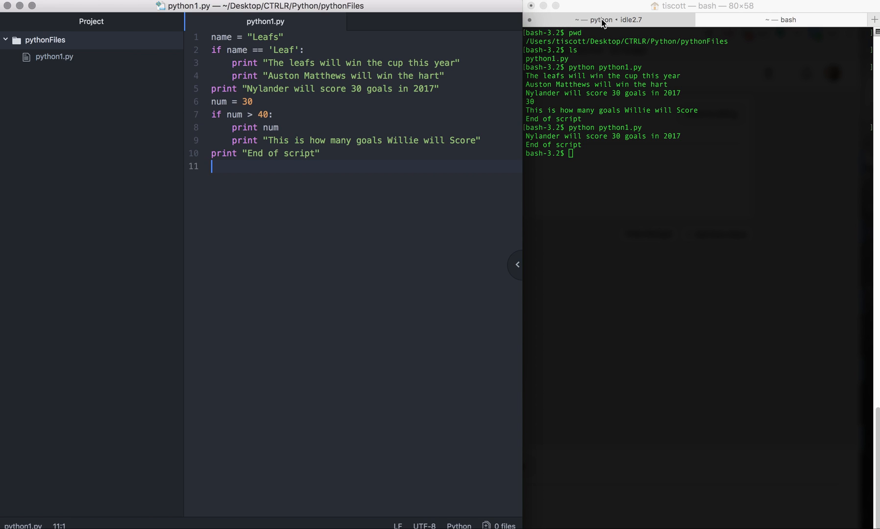